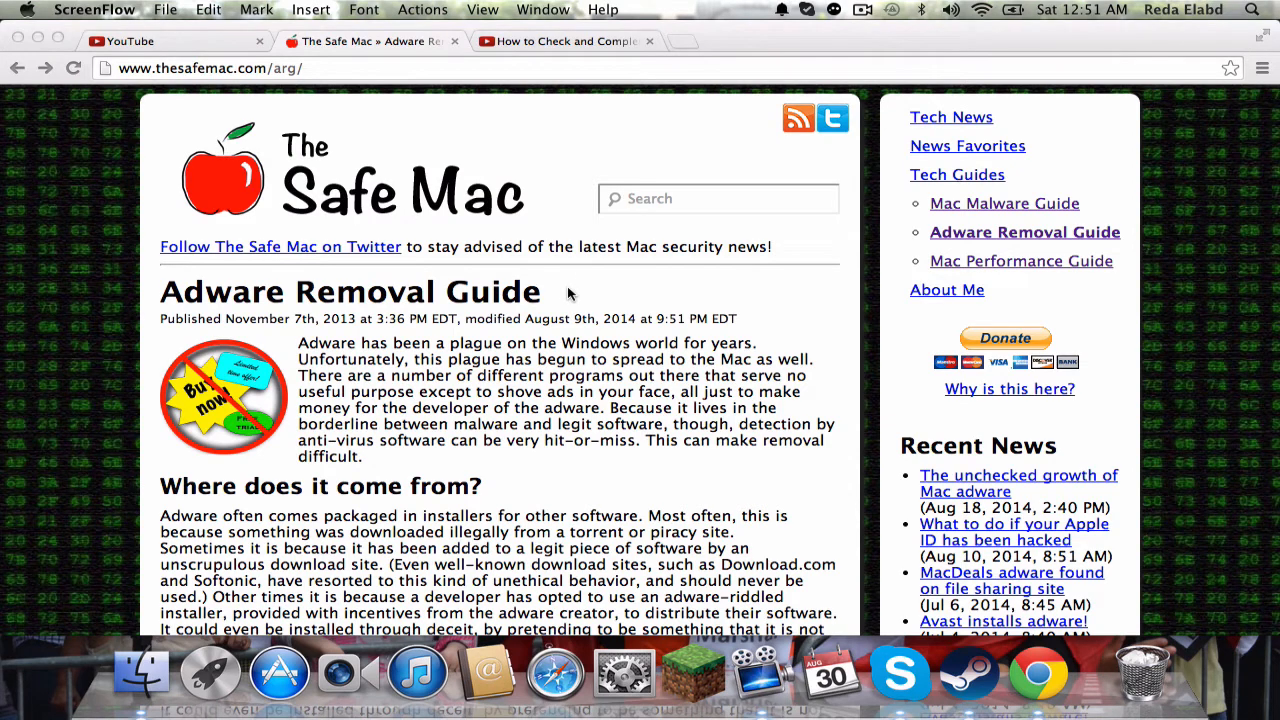
Scroll the guide to Step 1 and follow its 'manual removal instructions' link
scroll(down, 3)
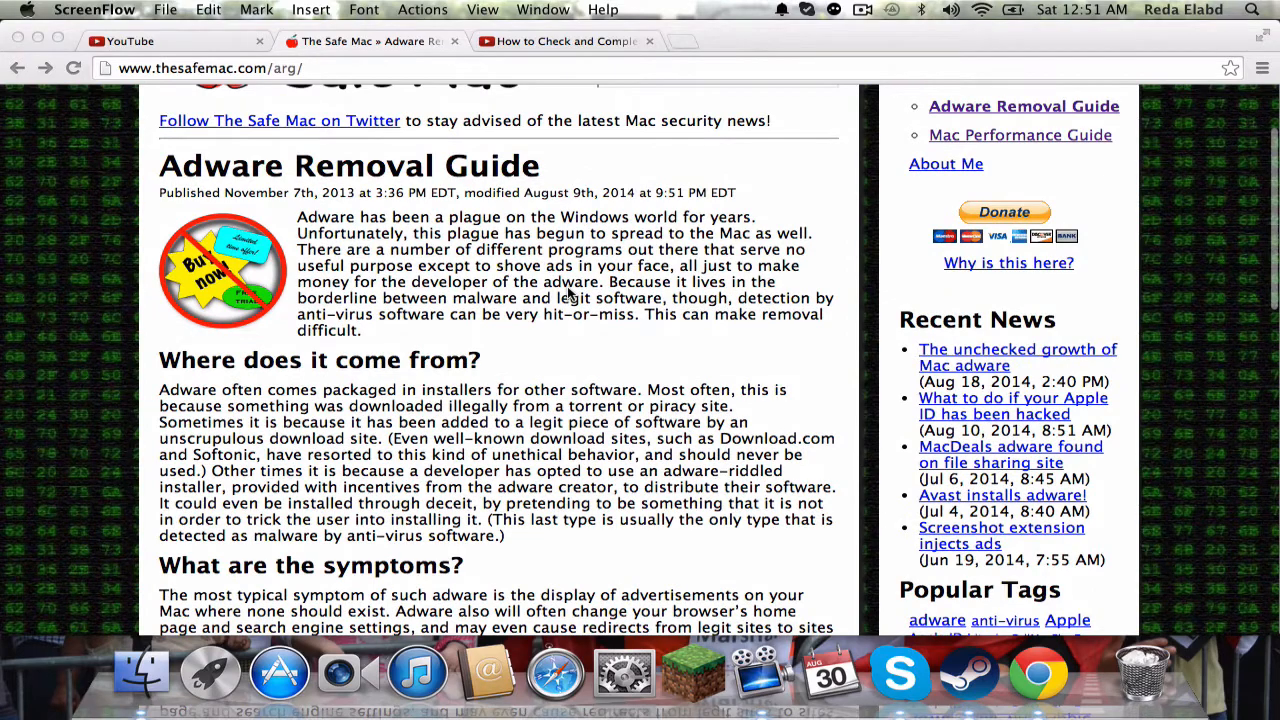
scroll(up, 3)
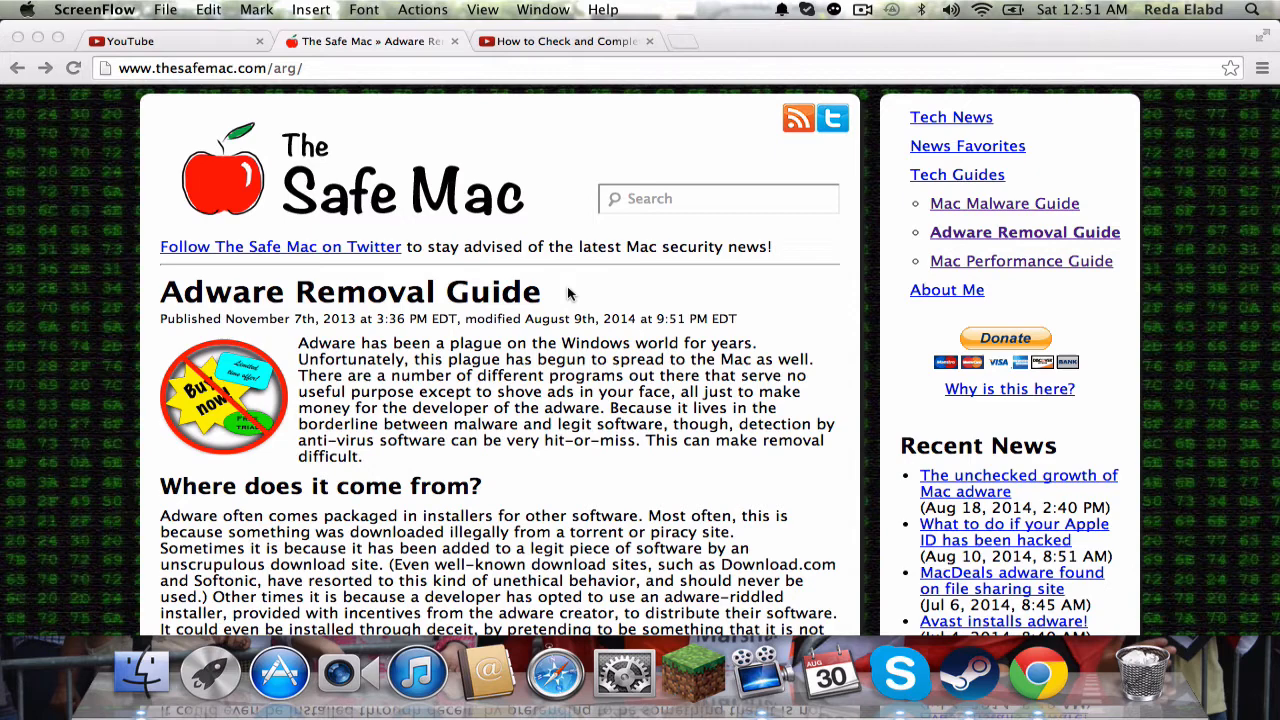
mouse_move(522, 40)
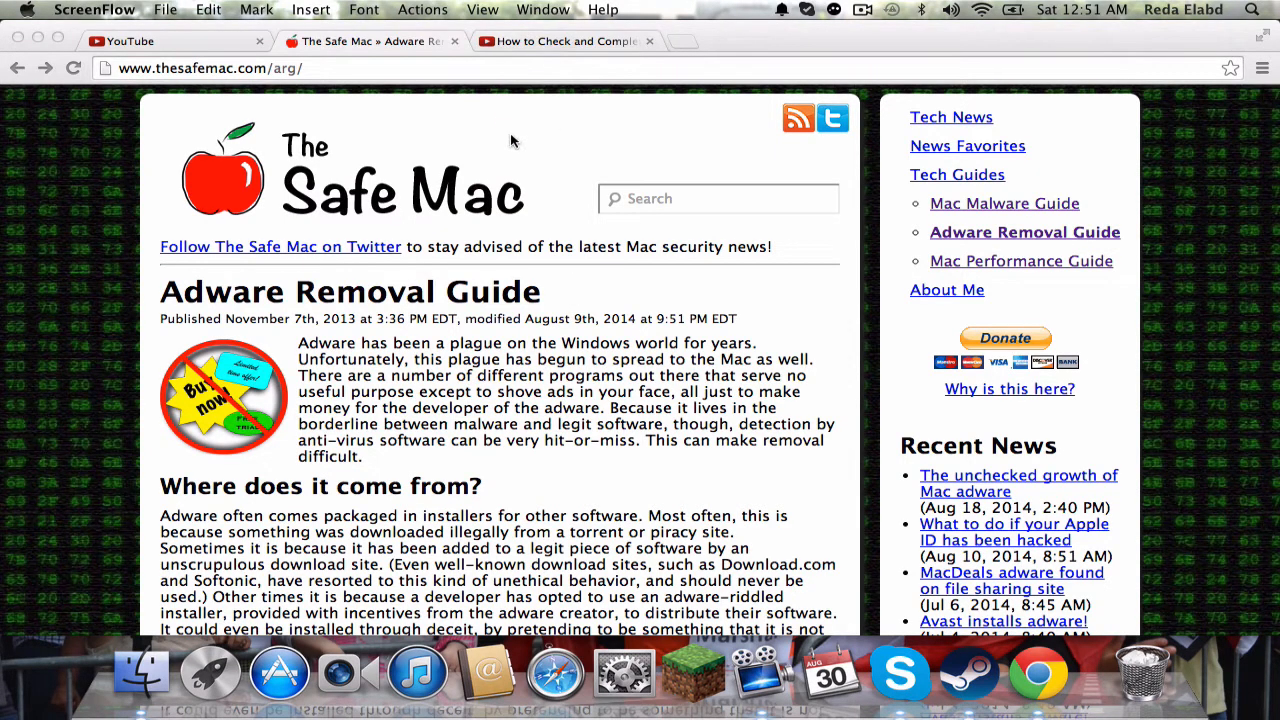
mouse_move(512, 128)
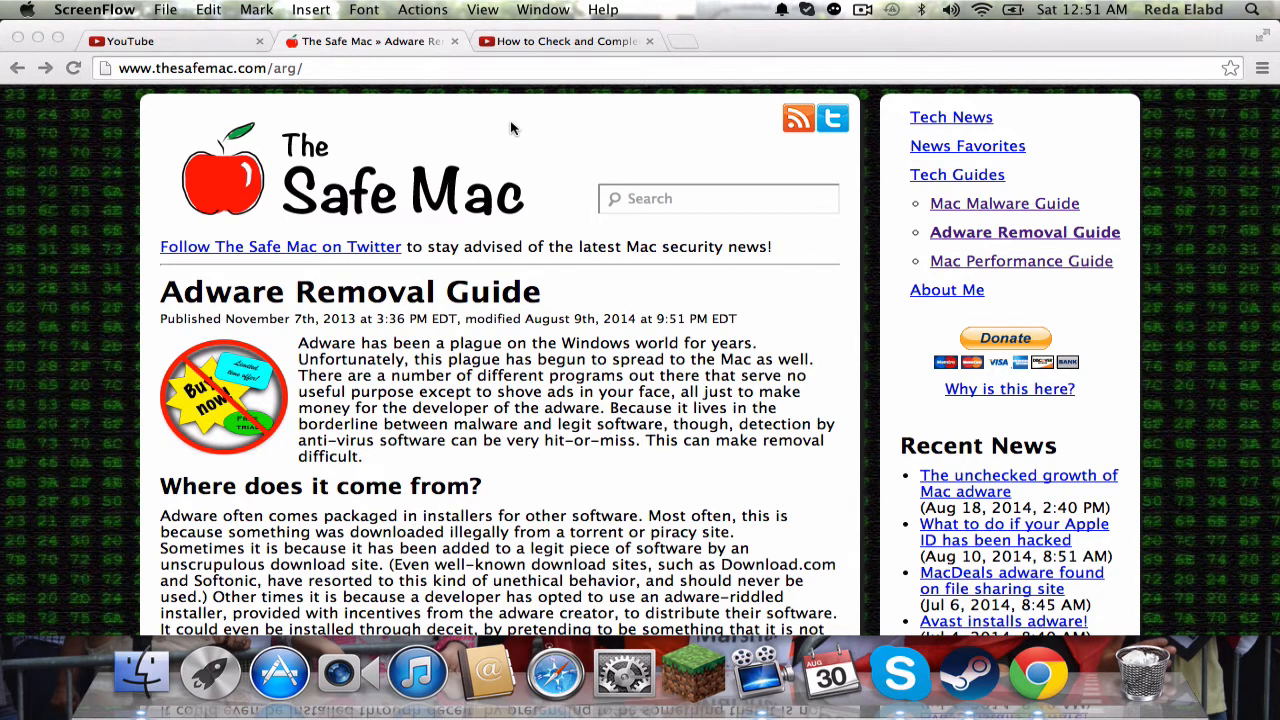
scroll(down, 3)
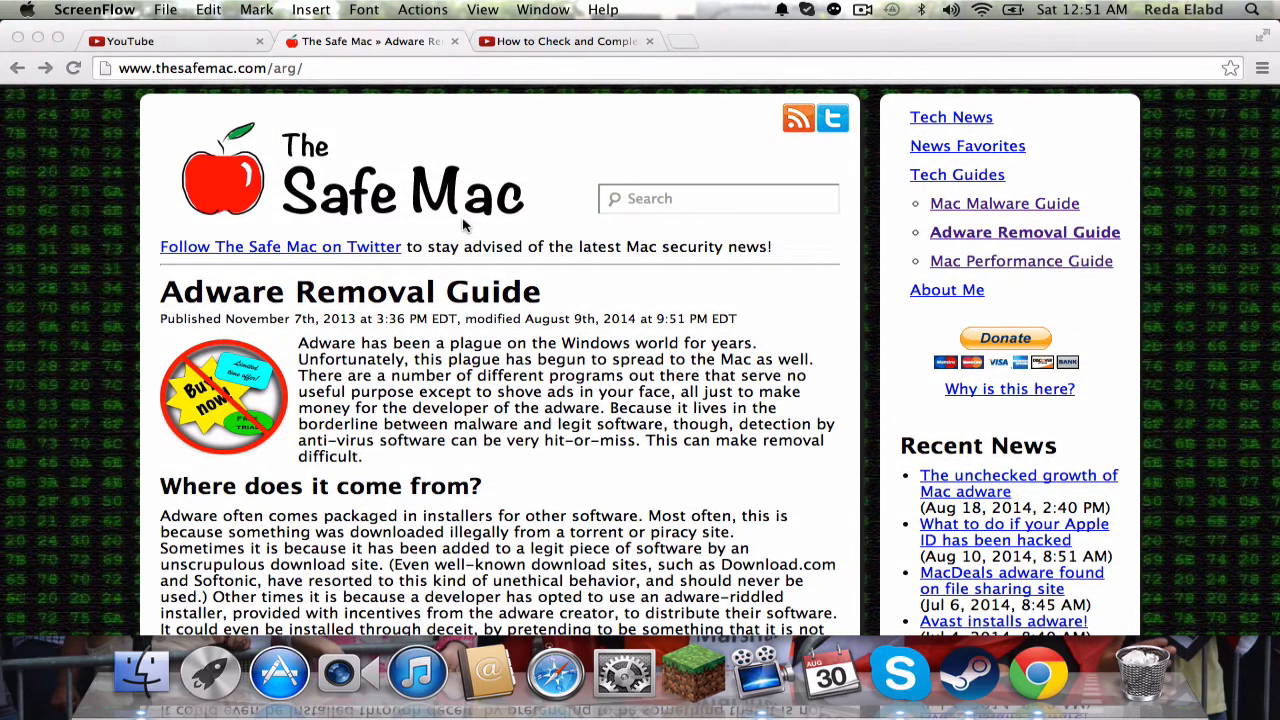
scroll(down, 3)
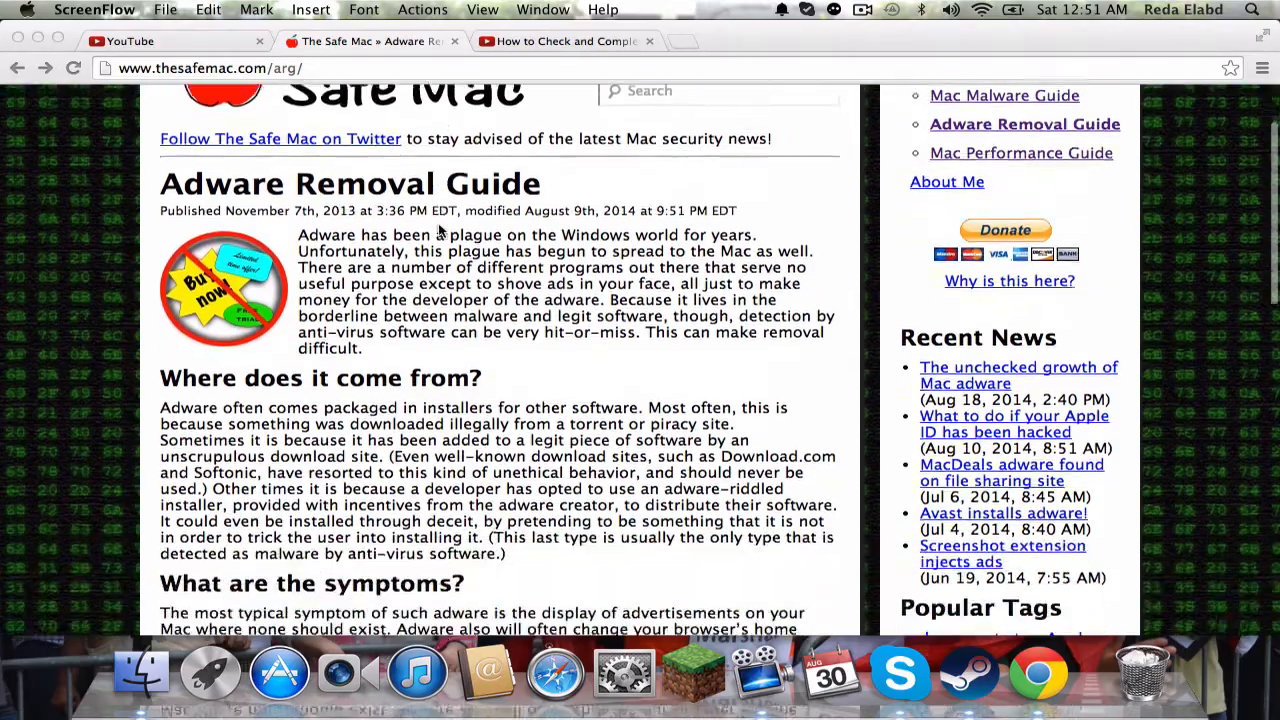
scroll(down, 3)
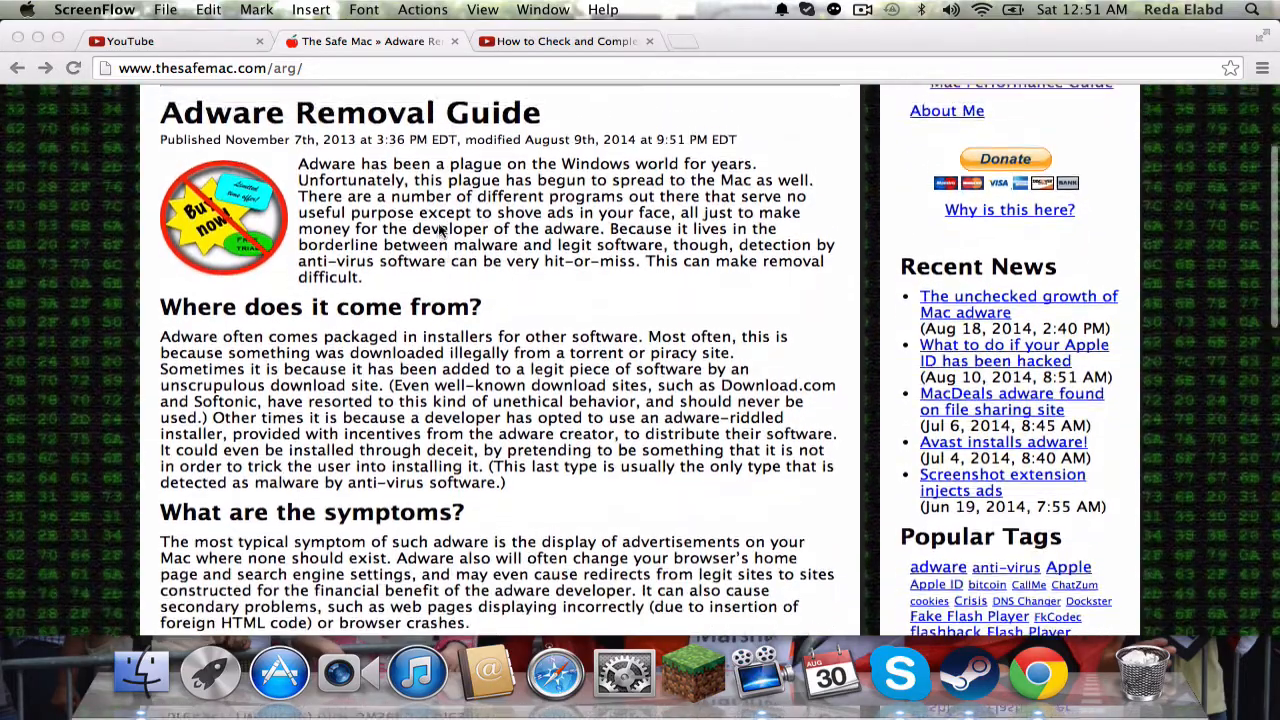
scroll(up, 3)
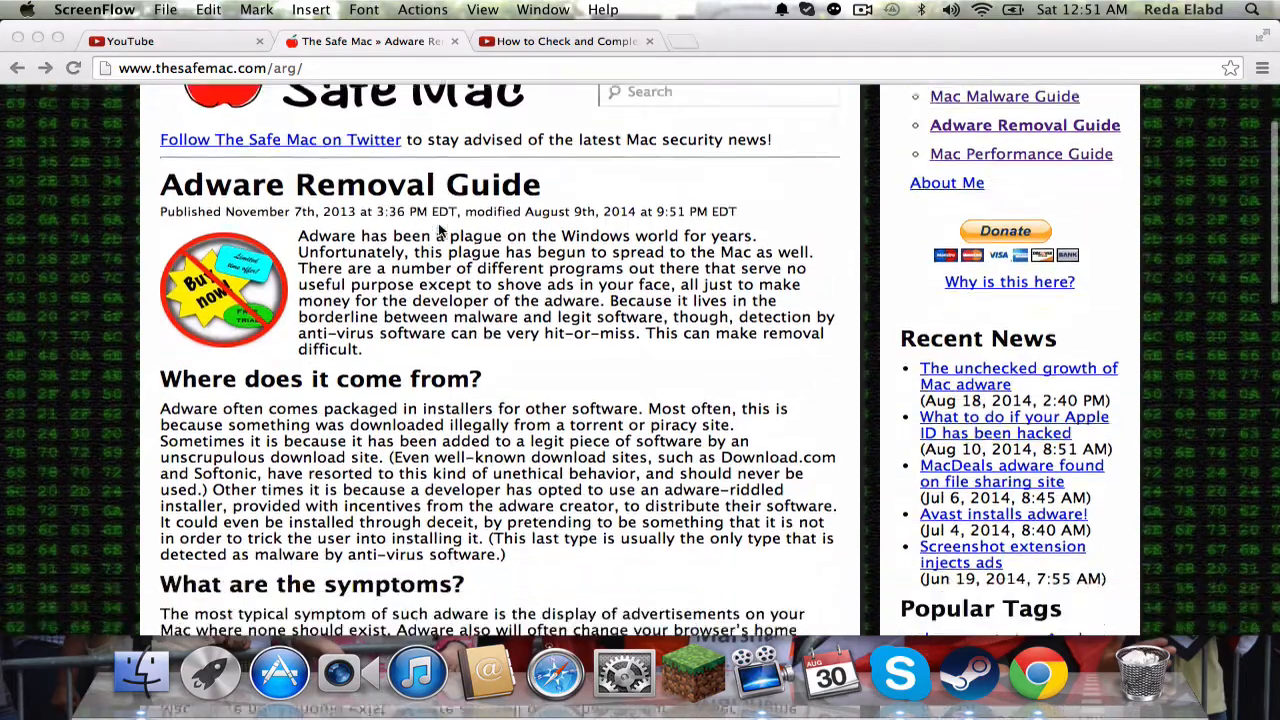
scroll(down, 3)
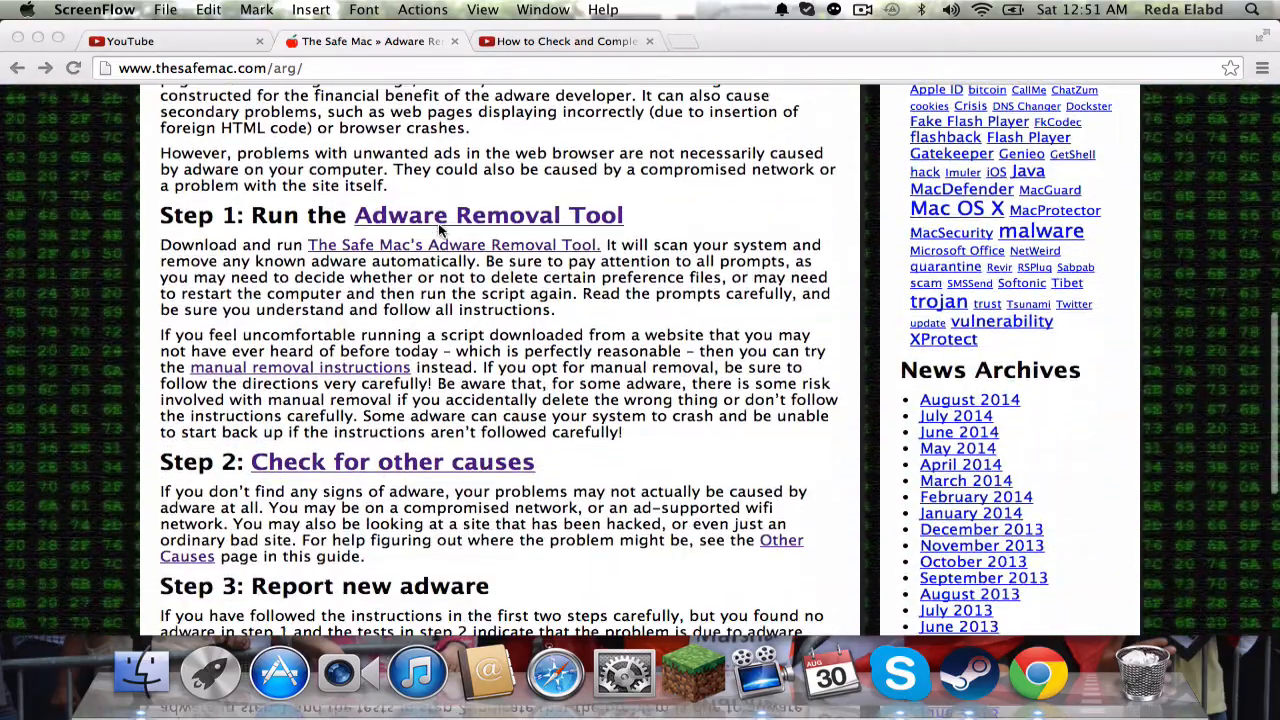
scroll(down, 3)
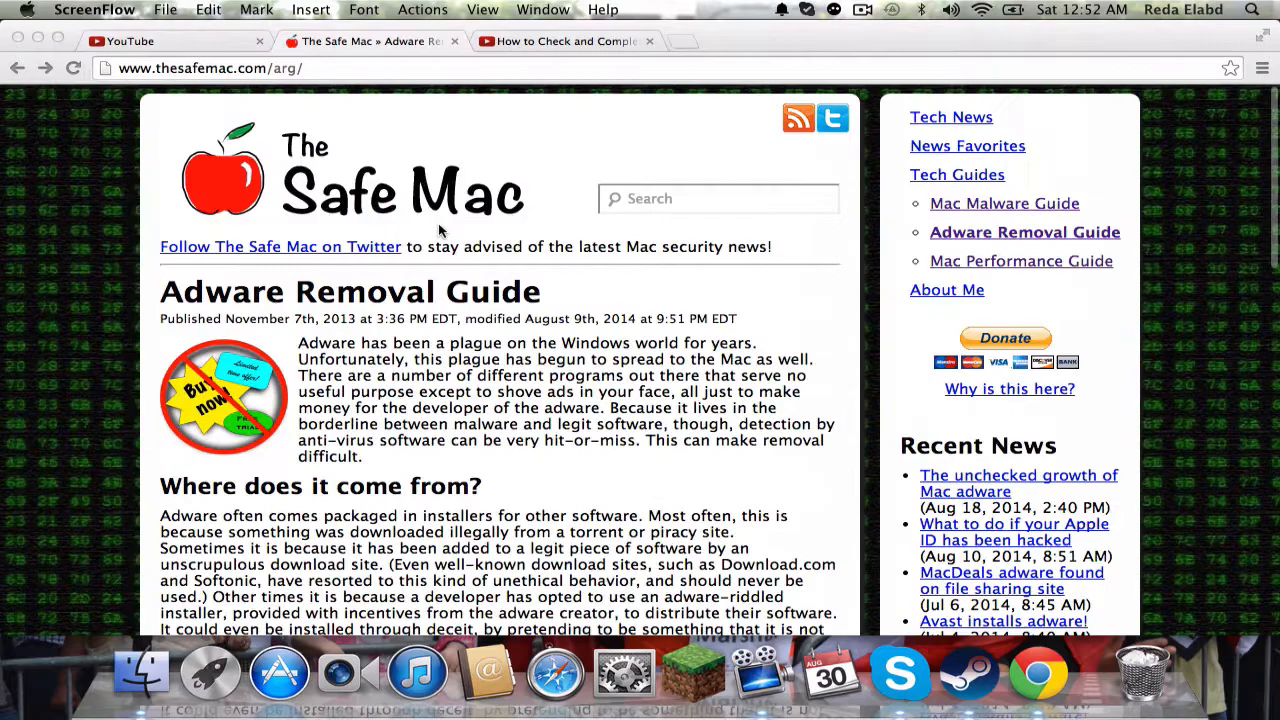
scroll(down, 3)
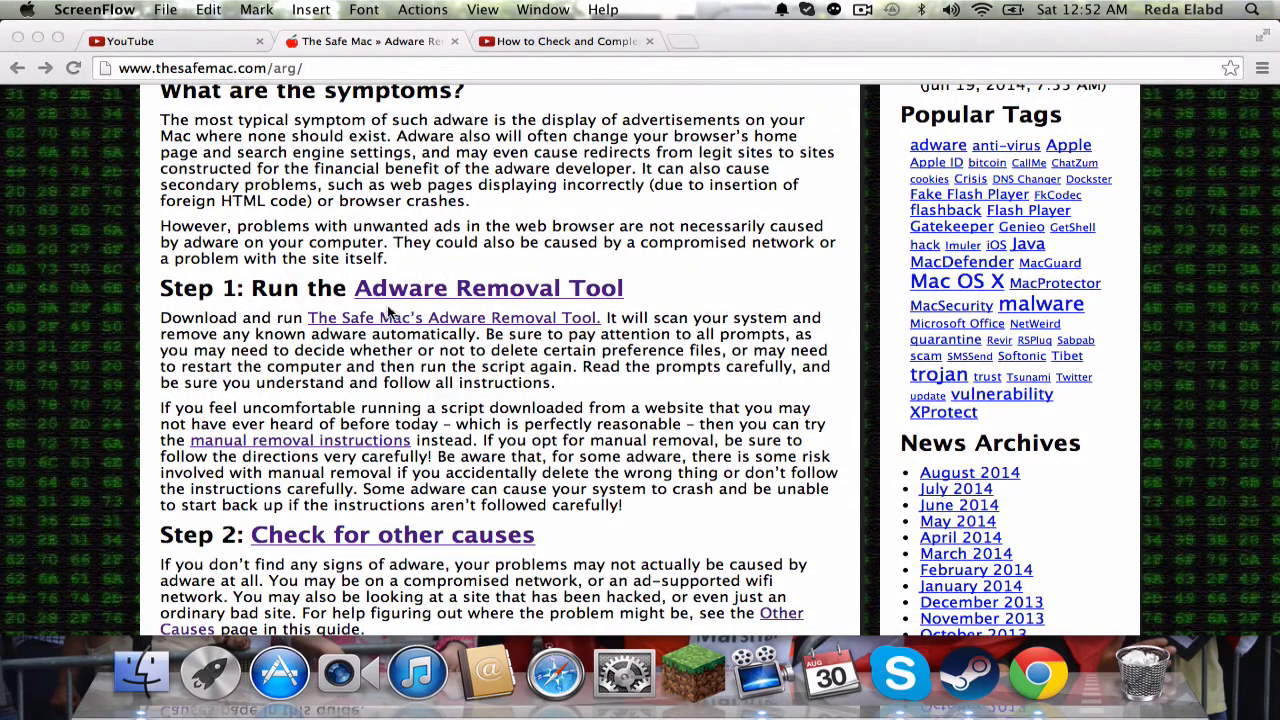
mouse_move(282, 440)
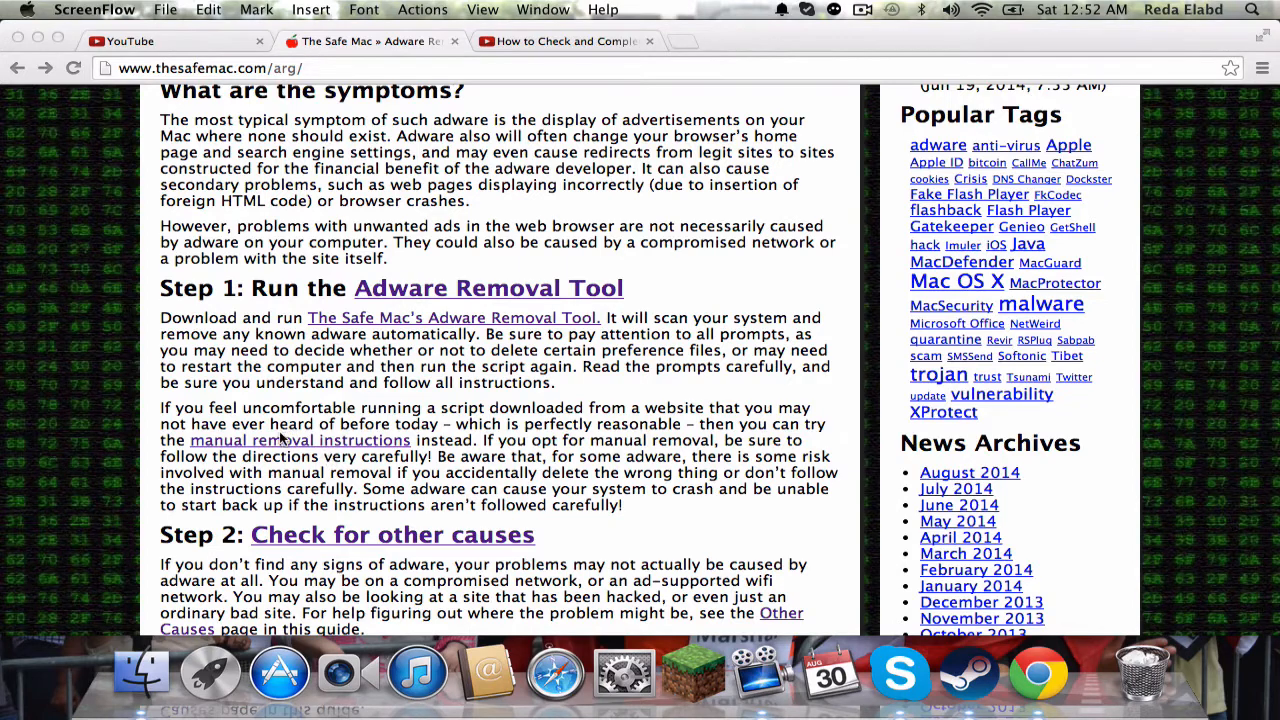
click(300, 440)
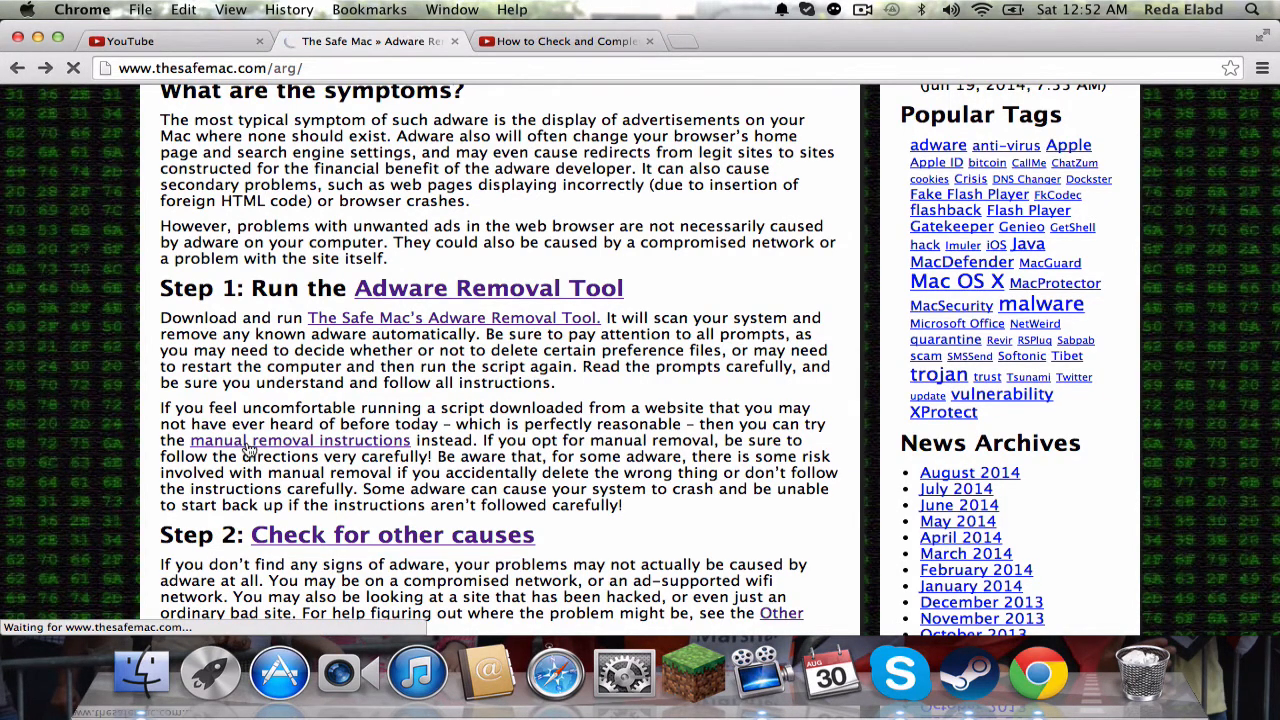
Scroll the Identification page to Examine Libraries and select the ~/Library/LaunchAgents path text
click(300, 440)
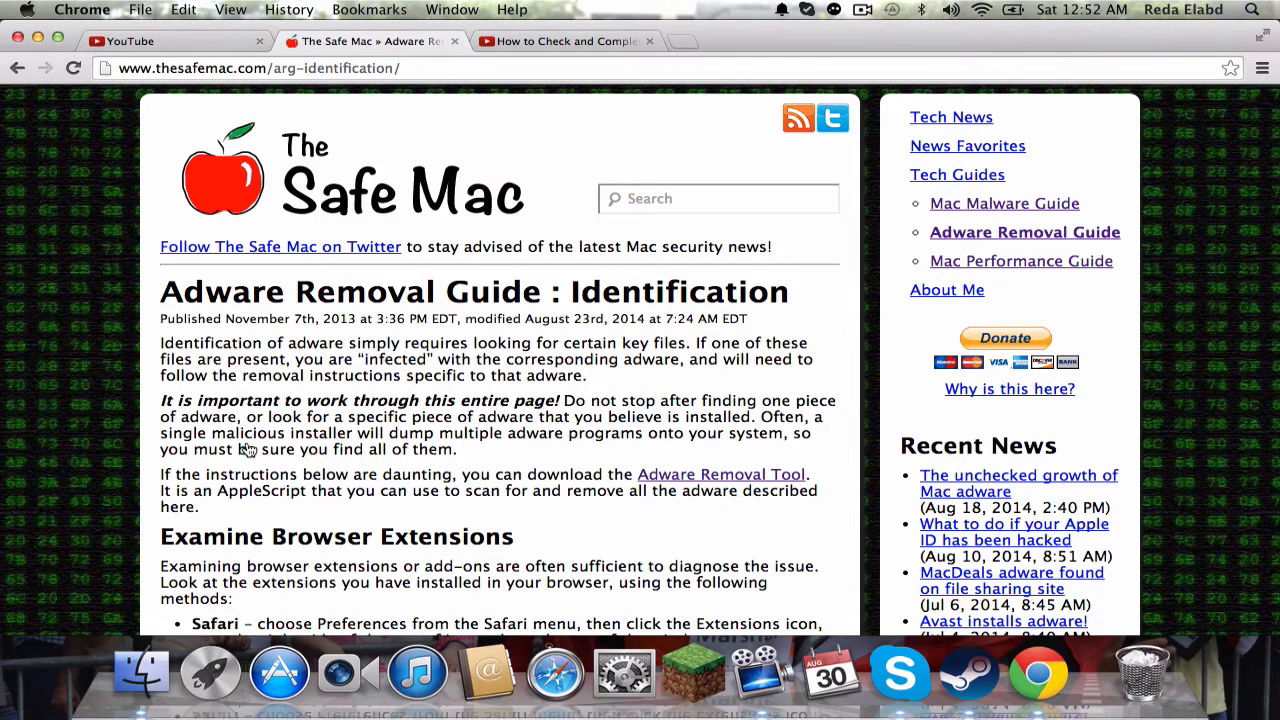
scroll(down, 3)
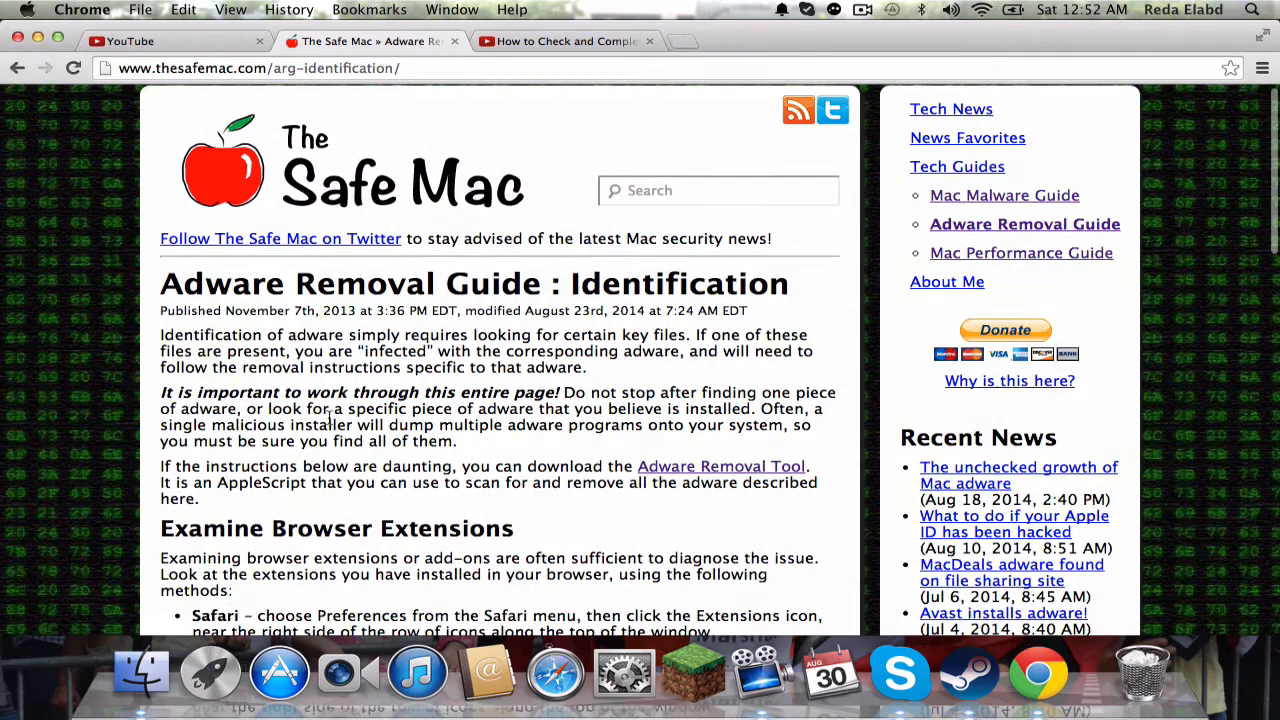
scroll(down, 3)
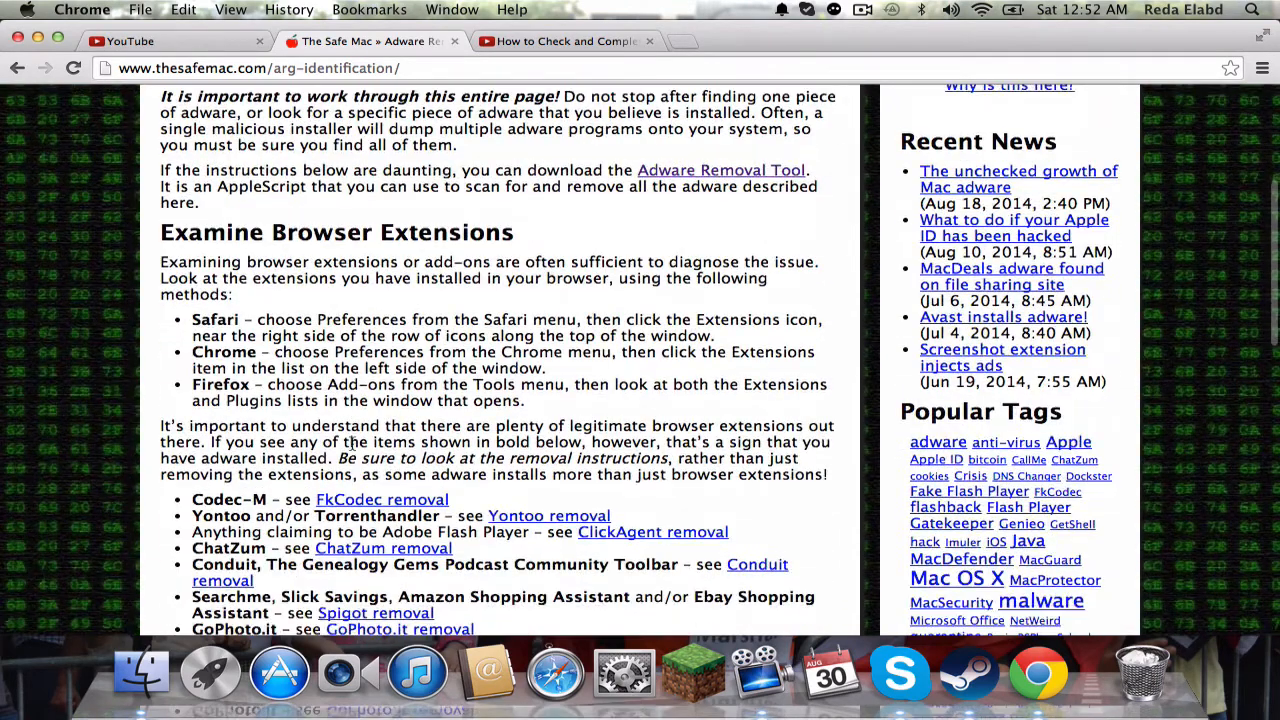
scroll(up, 3)
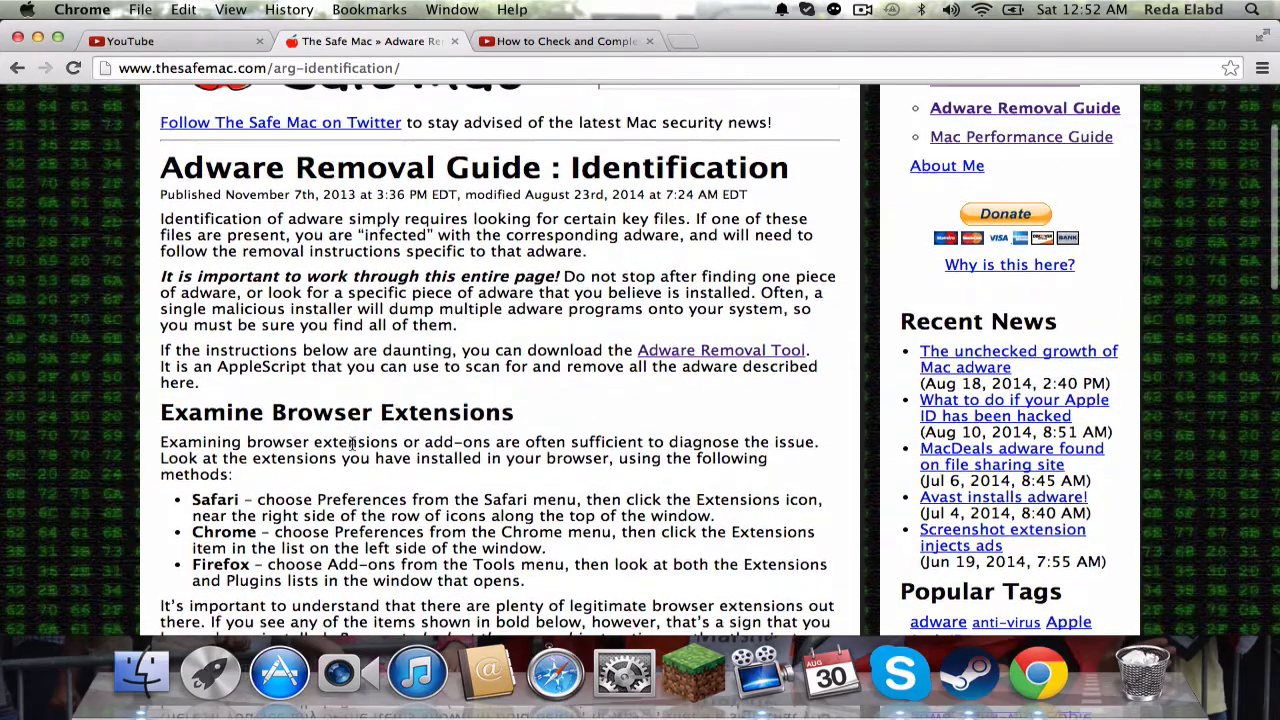
scroll(down, 3)
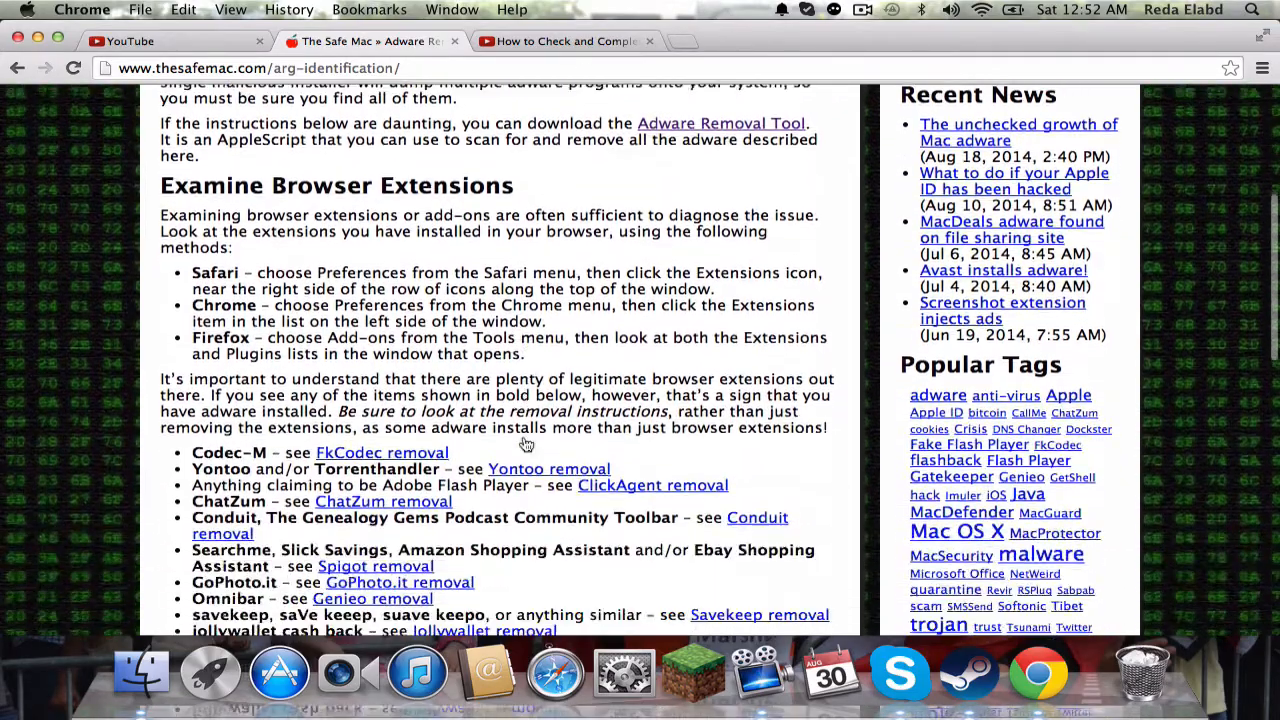
scroll(down, 3)
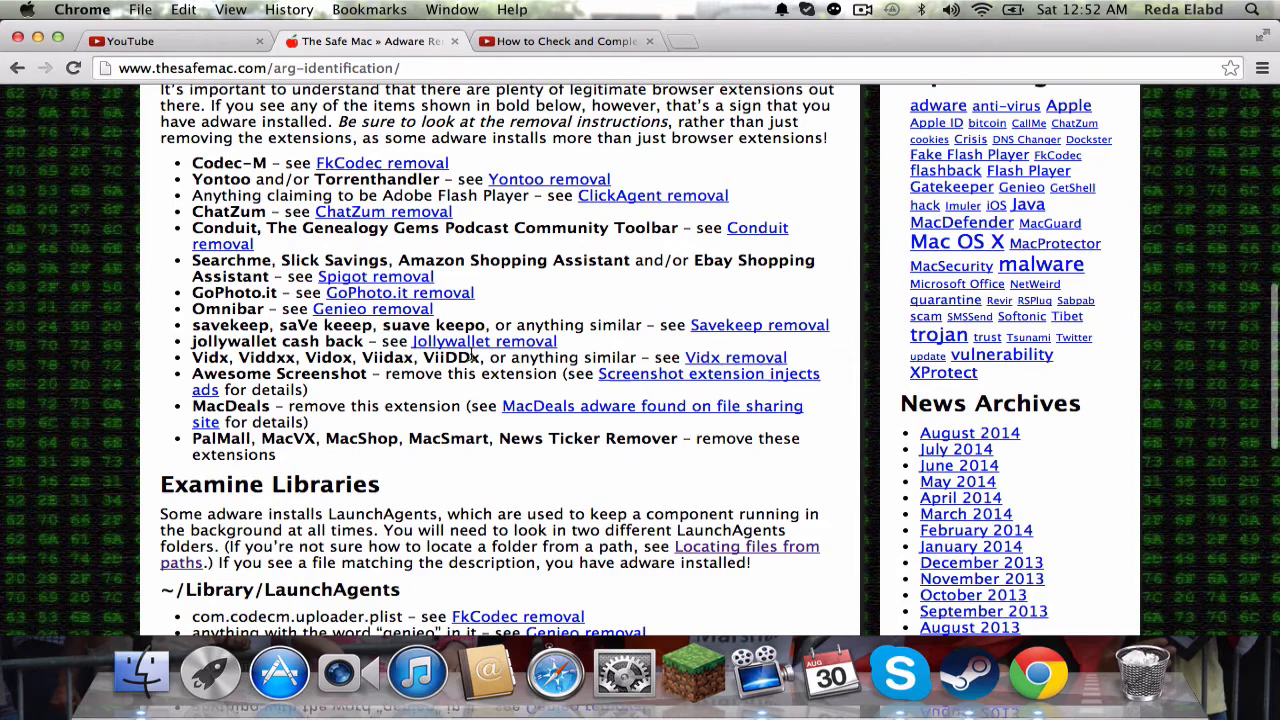
scroll(up, 3)
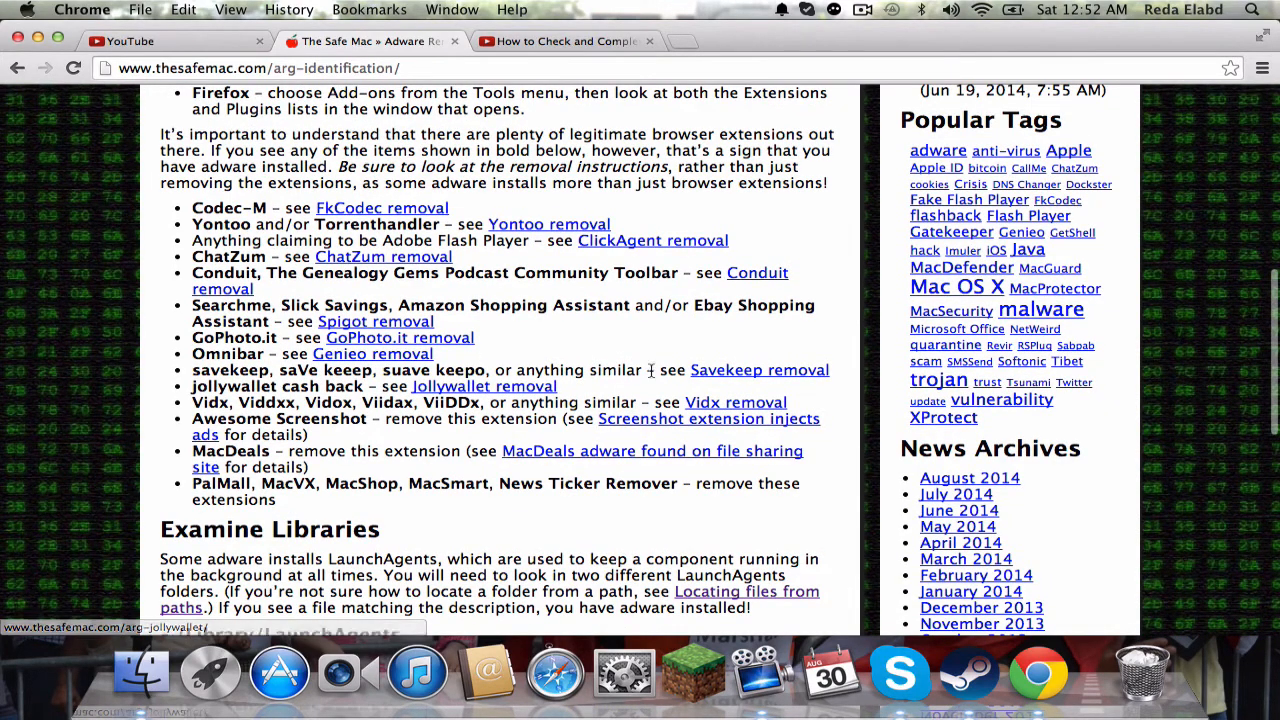
scroll(down, 3)
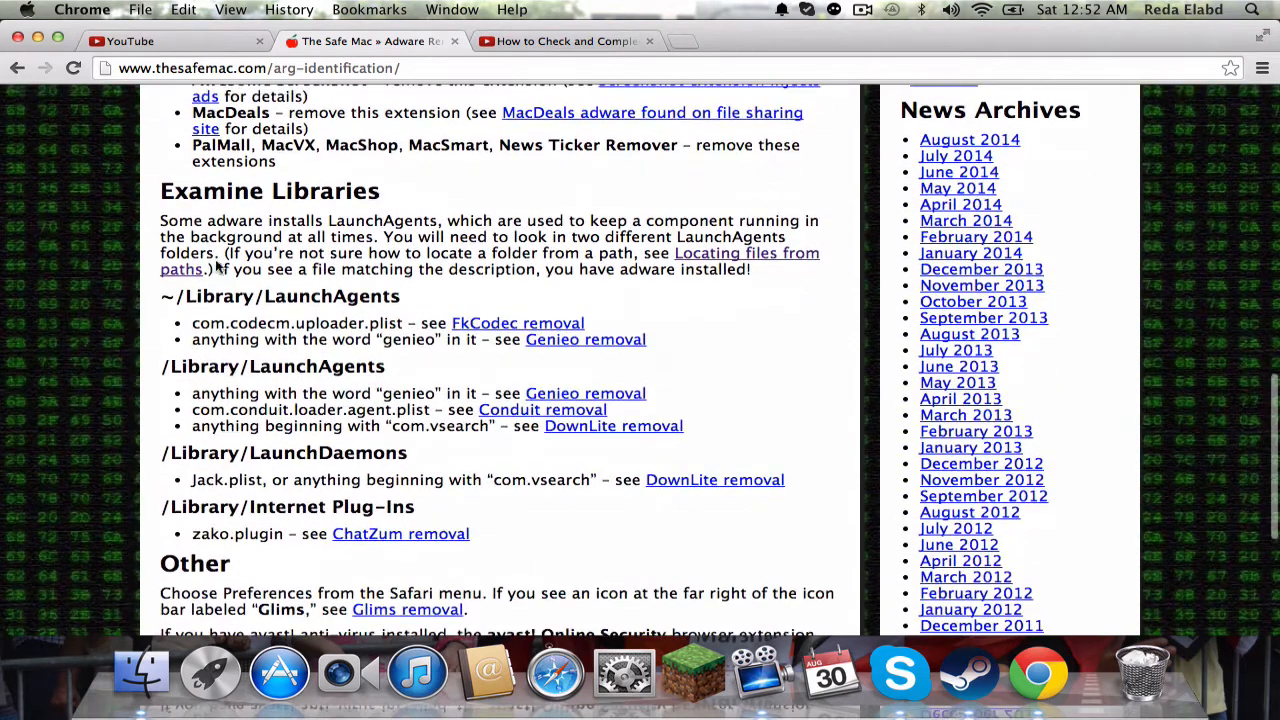
mouse_move(168, 278)
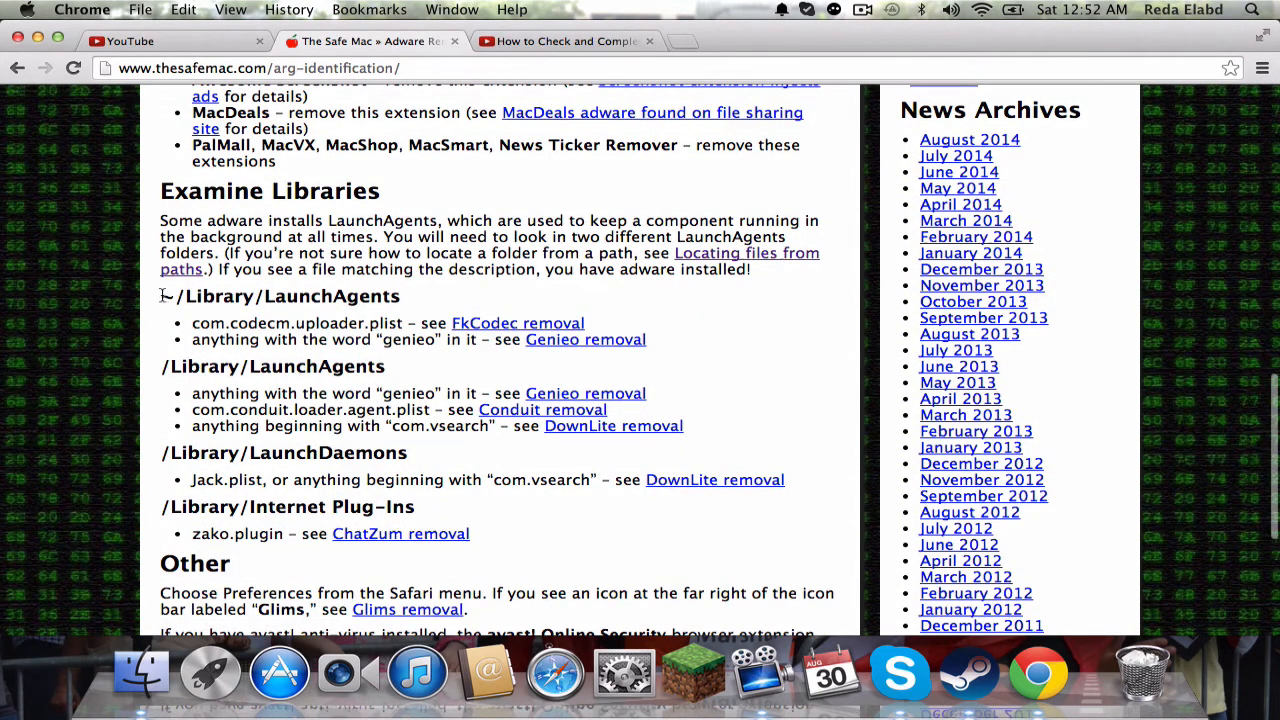
drag(160, 296, 404, 296)
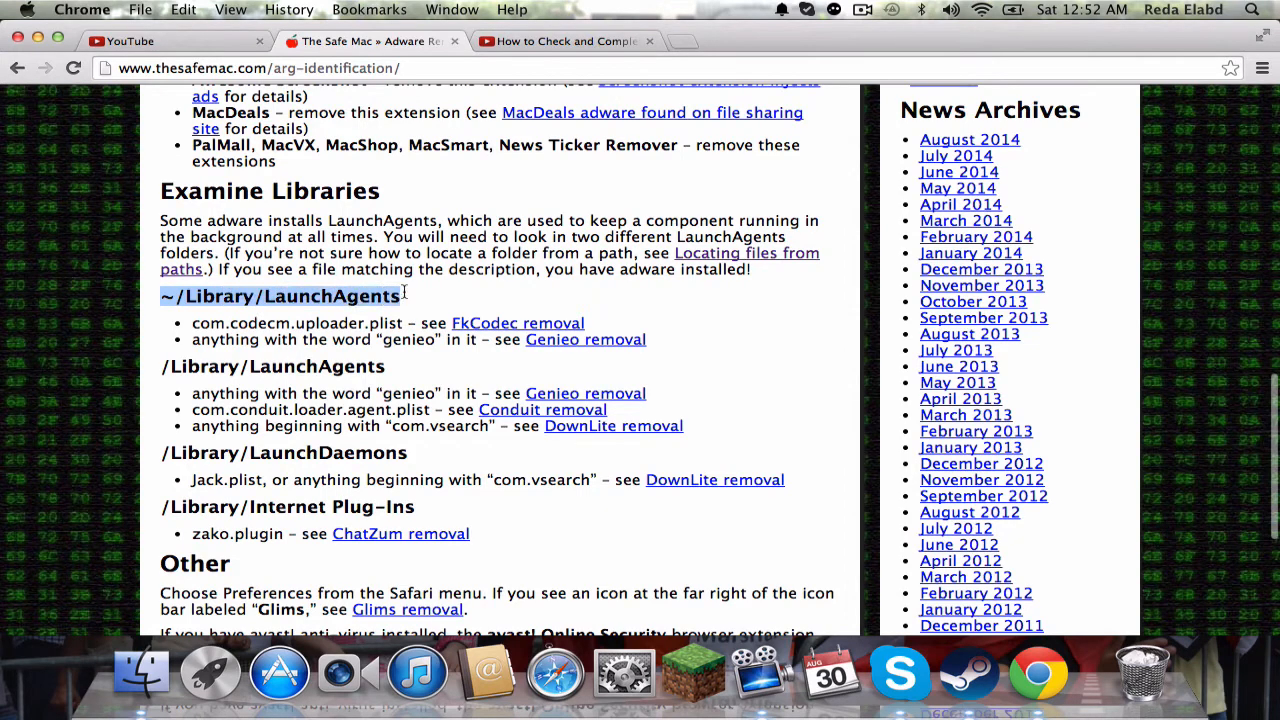
Reveal the selected ~/Library/LaunchAgents path in Finder via the context menu's Services
right_click(290, 296)
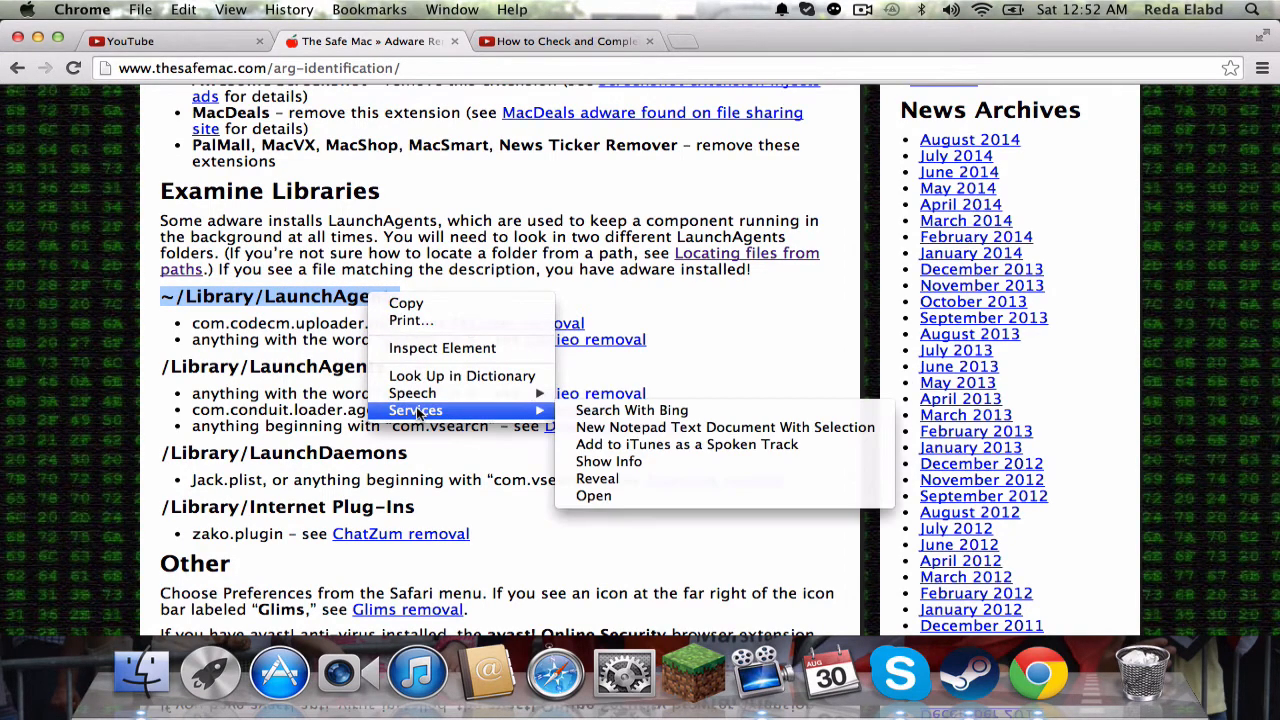
mouse_move(608, 462)
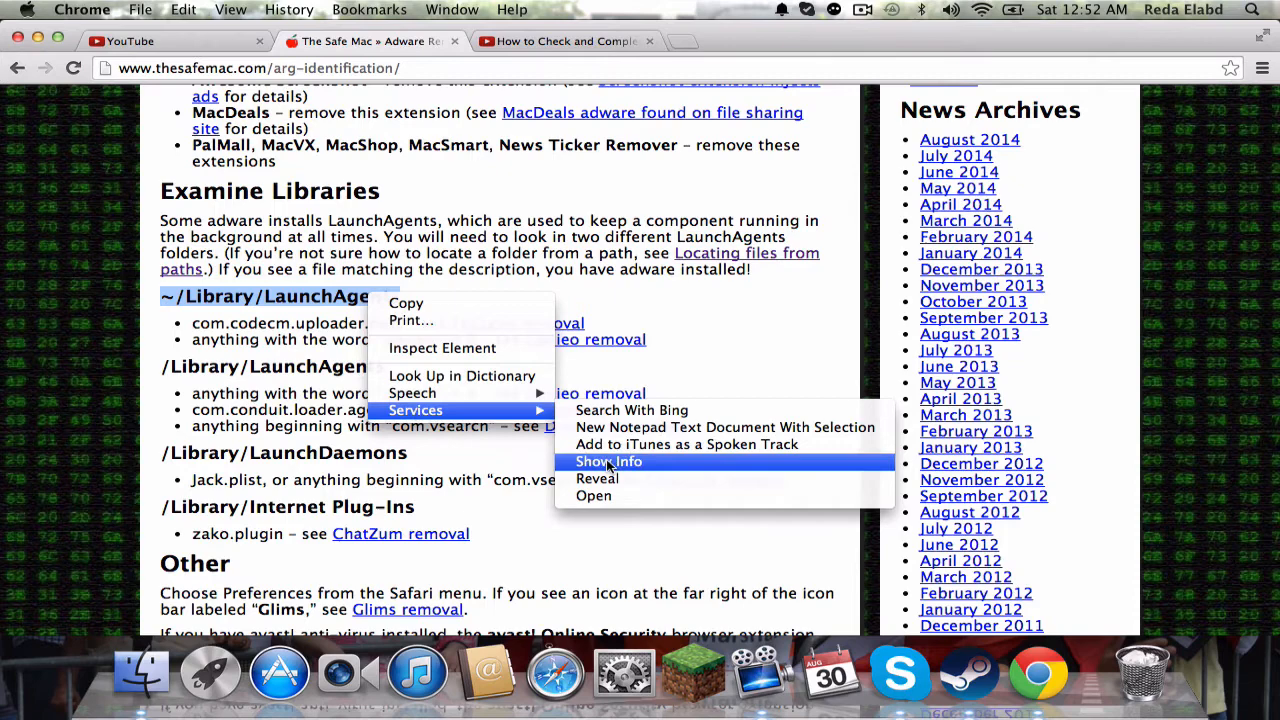
mouse_move(612, 478)
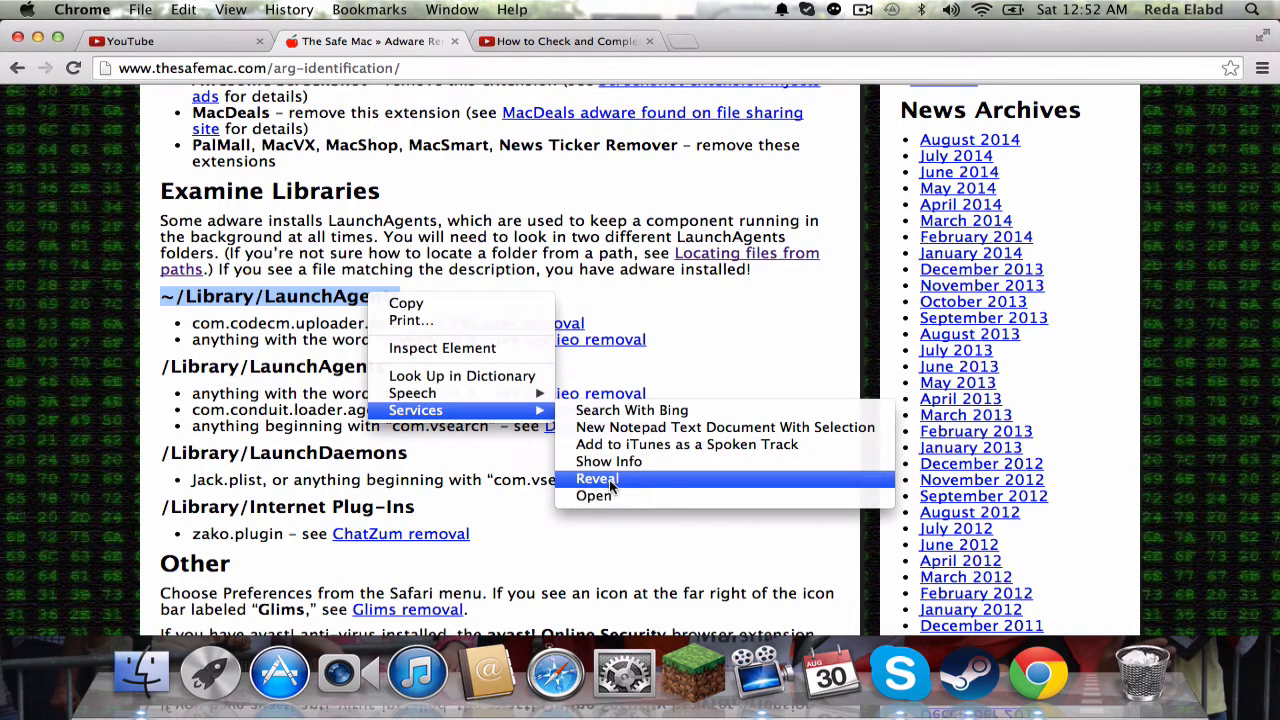
click(596, 480)
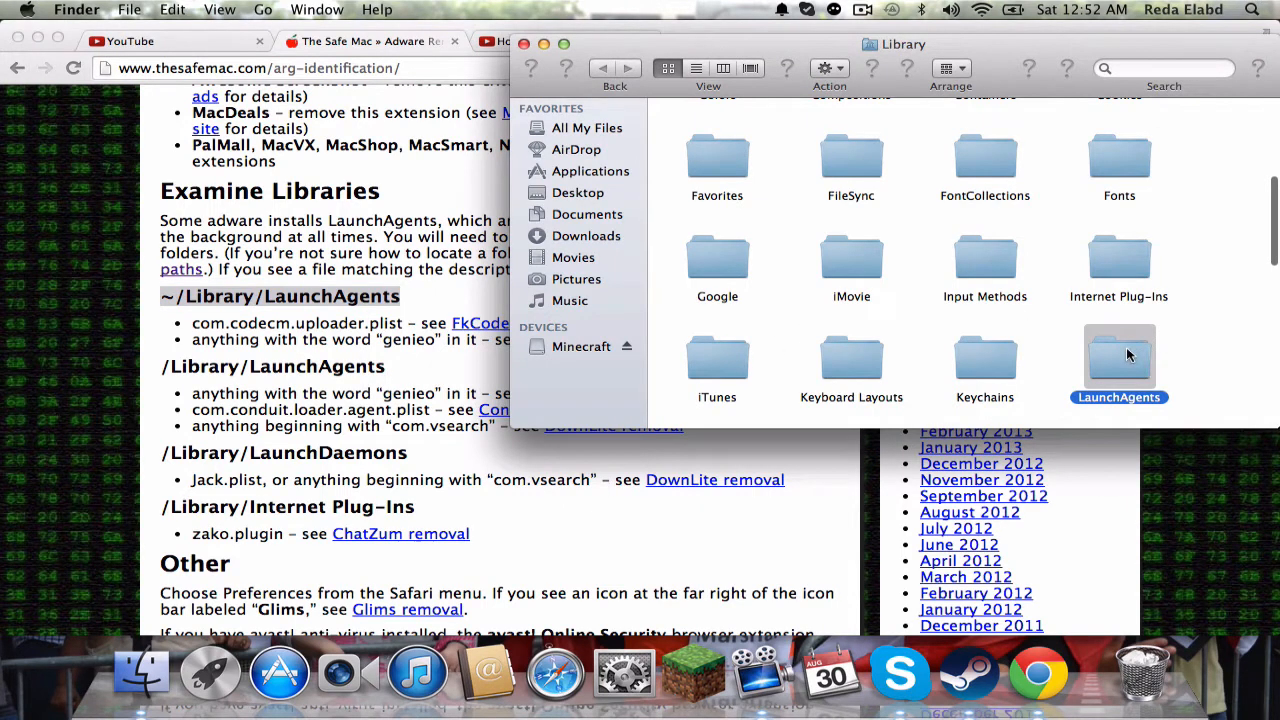
Check the LaunchAgents folder's plist files in Finder and close its window
double_click(1120, 356)
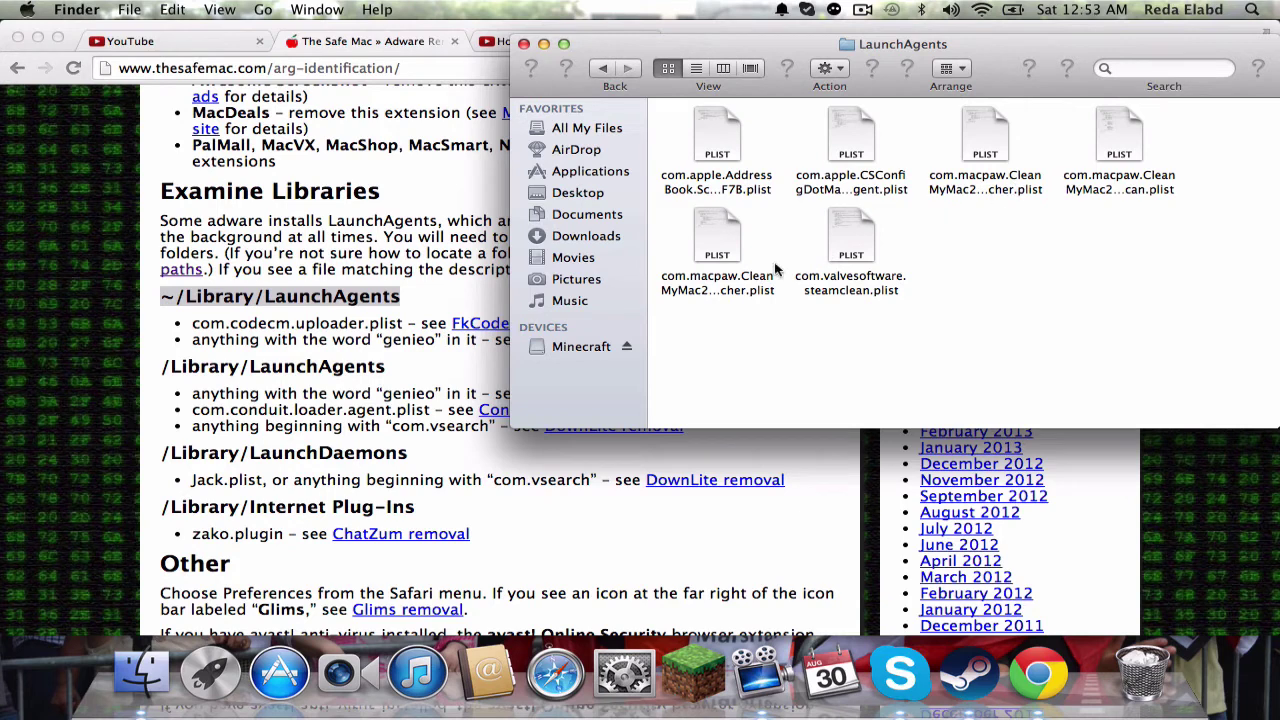
mouse_move(886, 216)
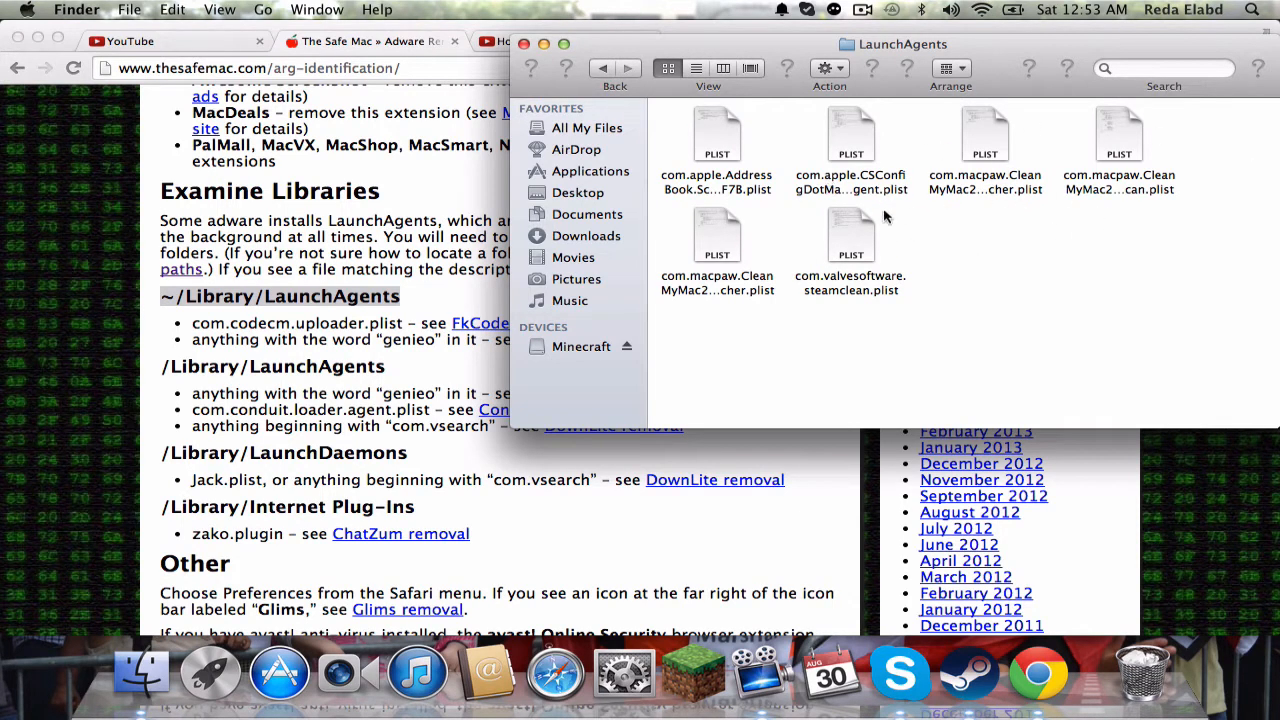
mouse_move(910, 190)
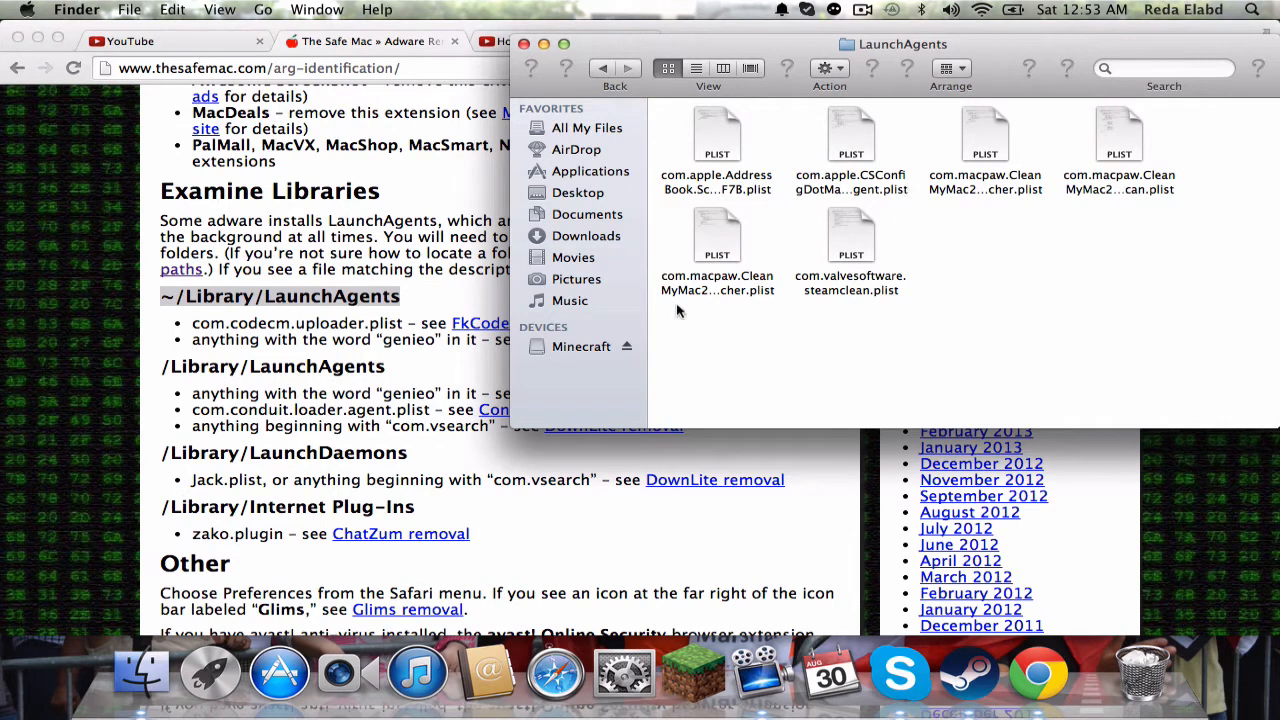
mouse_move(760, 268)
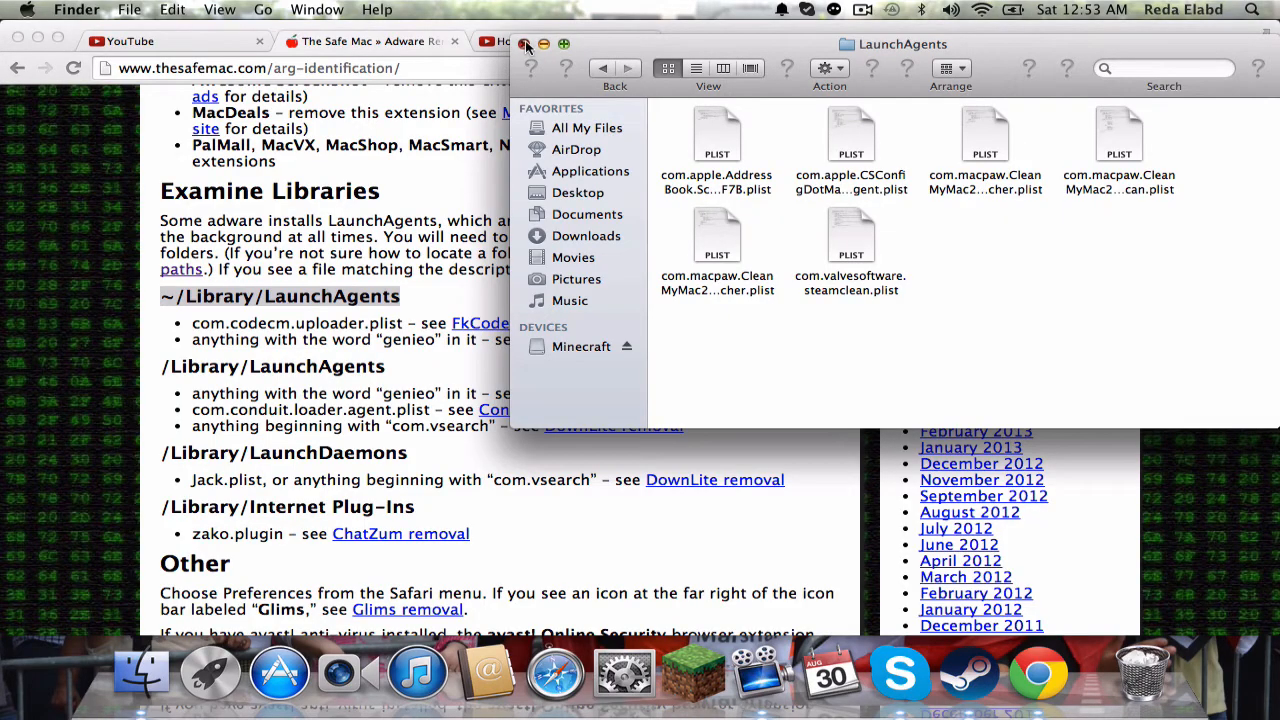
click(524, 42)
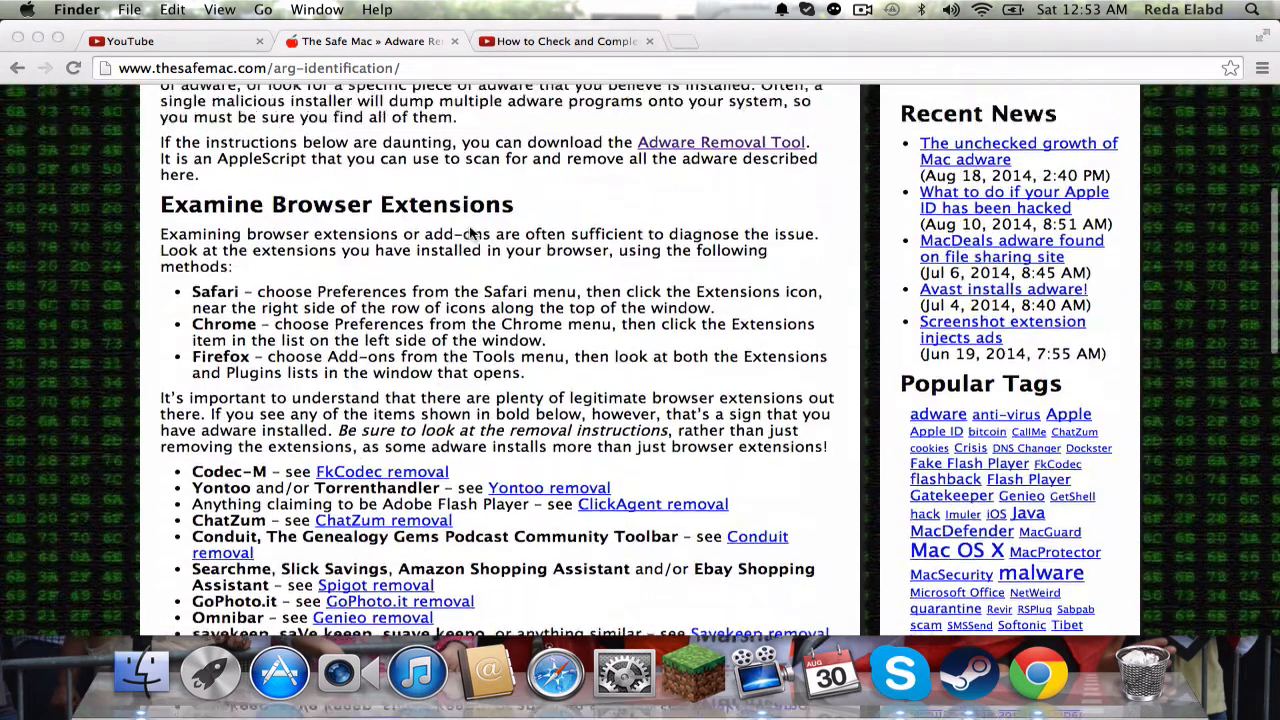
Go to the Adware Removal Tool page and download TSMART.zip
scroll(up, 3)
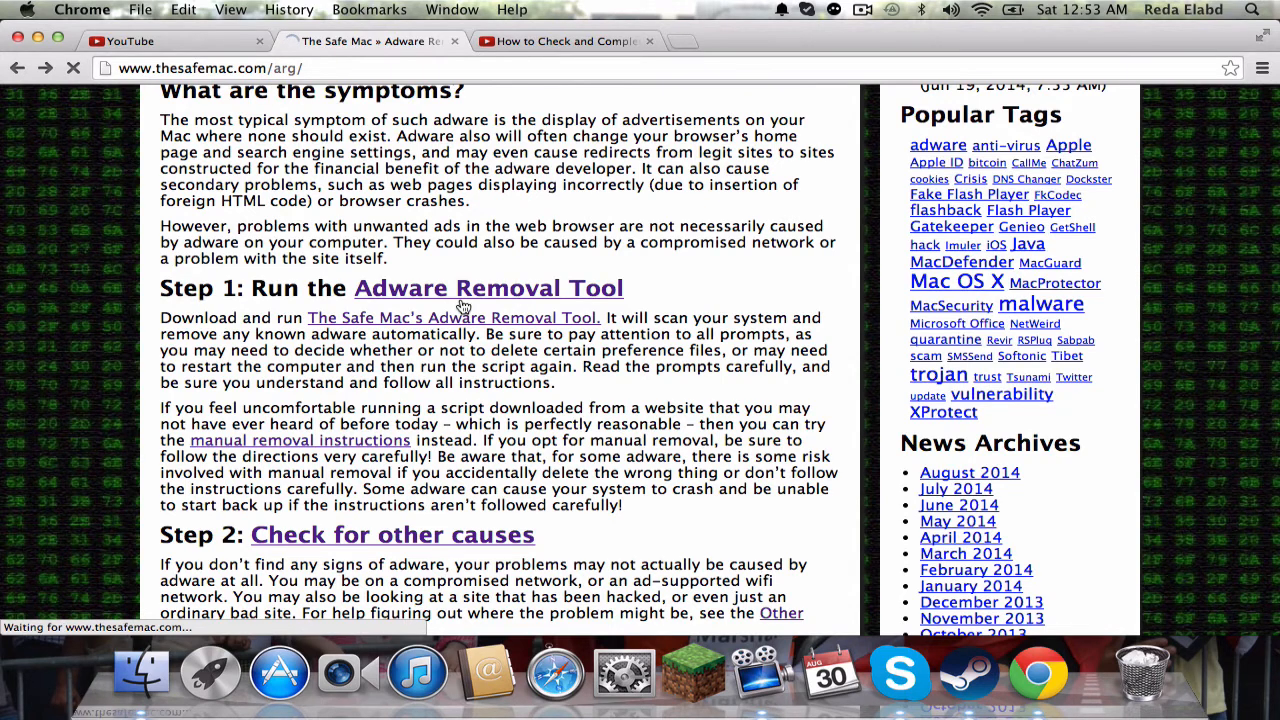
click(488, 288)
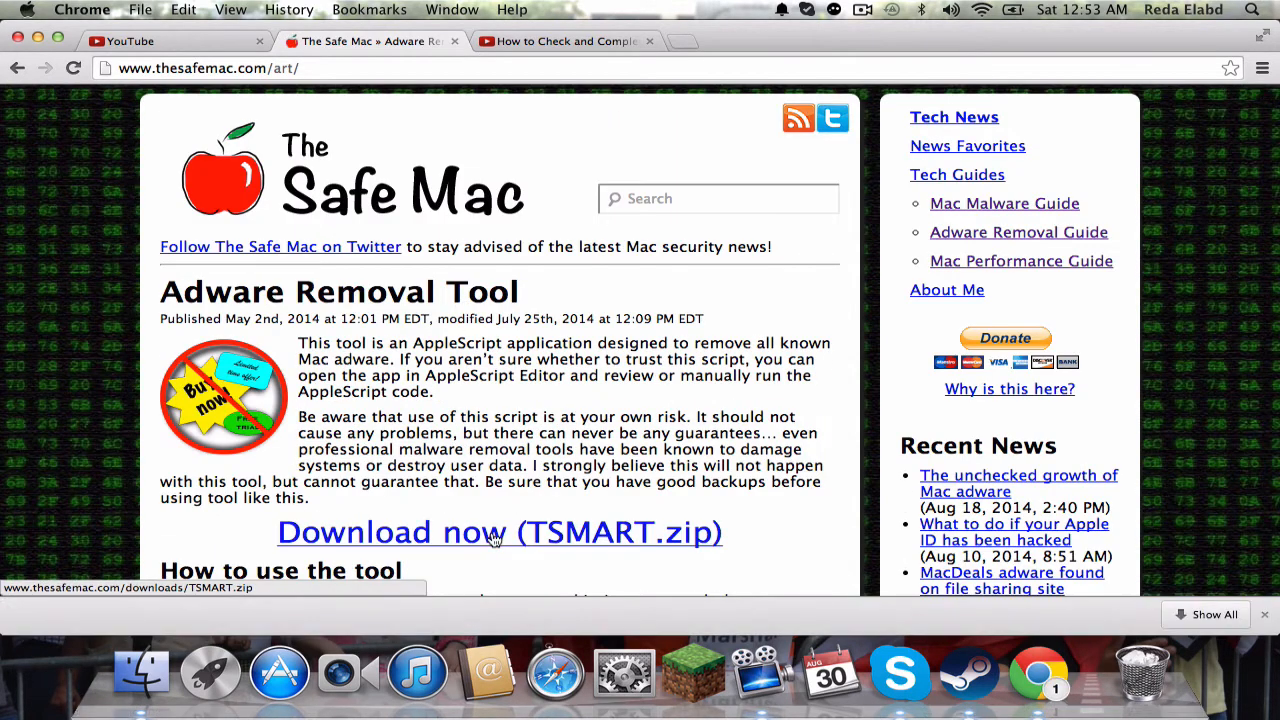
click(494, 532)
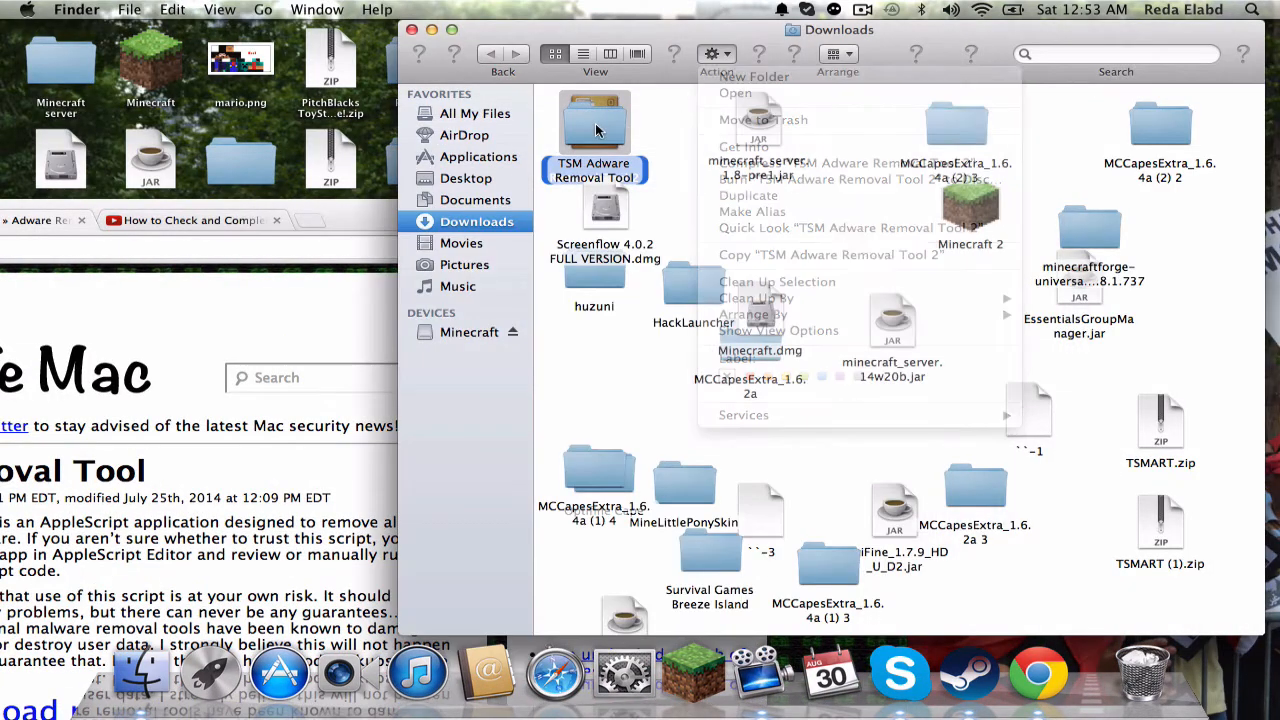
Launch the TSM Adware Removal Tool, quit browsers to scan, dismiss 'Done scanning' and close its folder
double_click(594, 120)
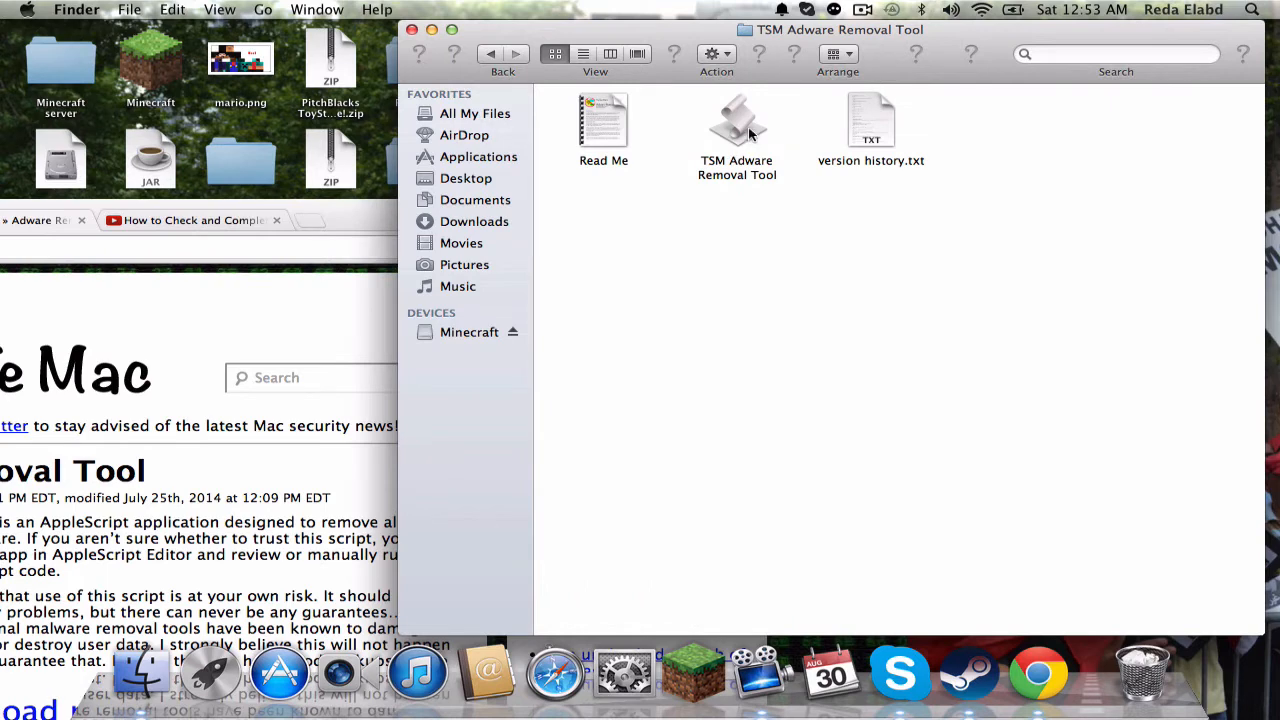
mouse_move(736, 138)
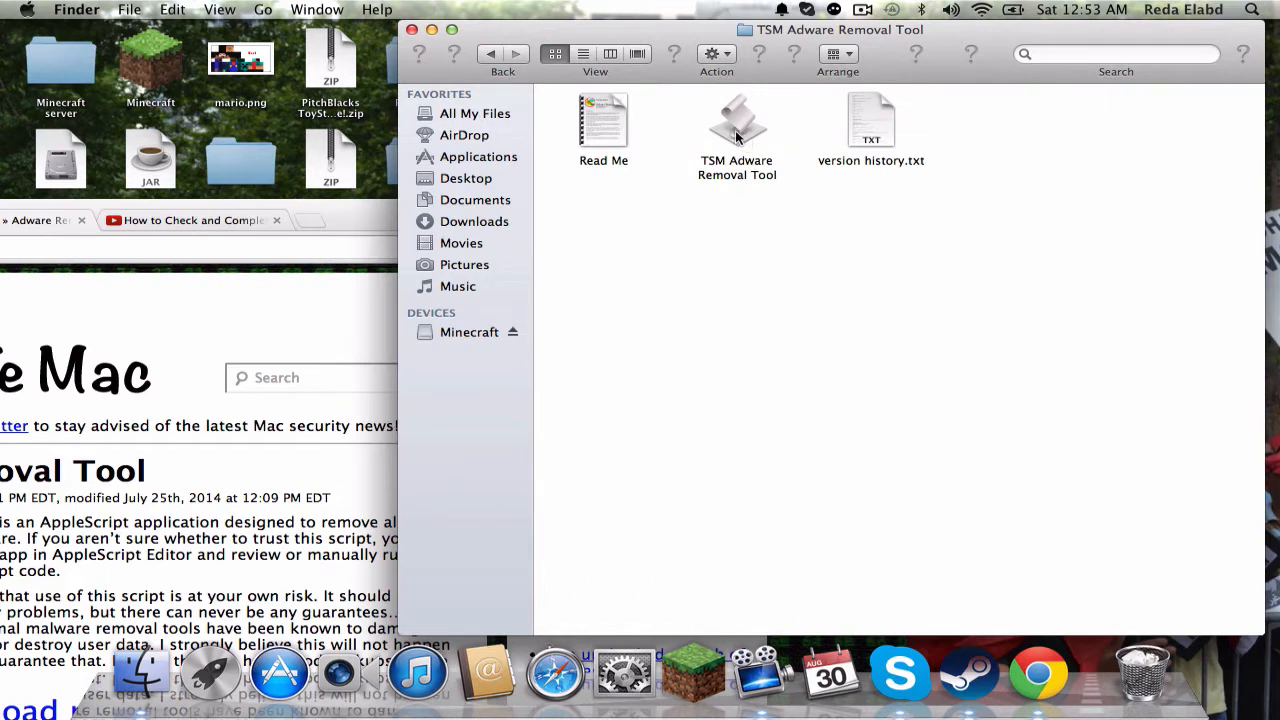
double_click(736, 120)
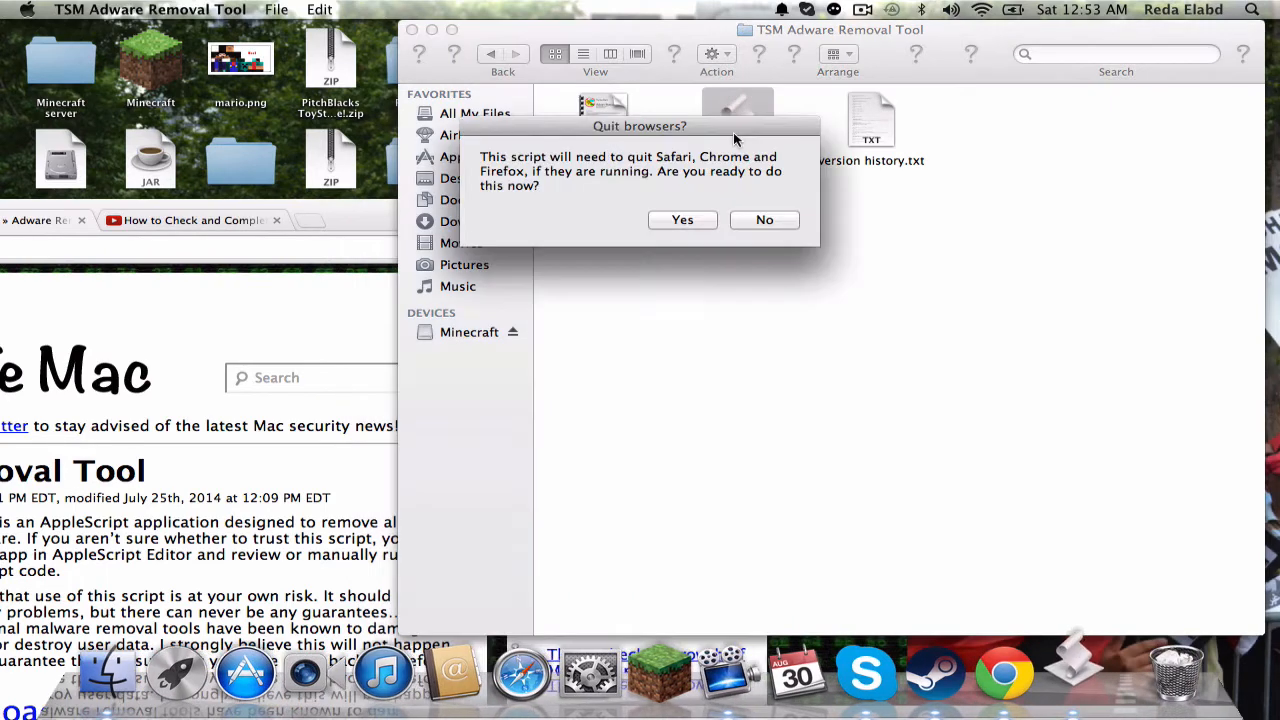
click(682, 218)
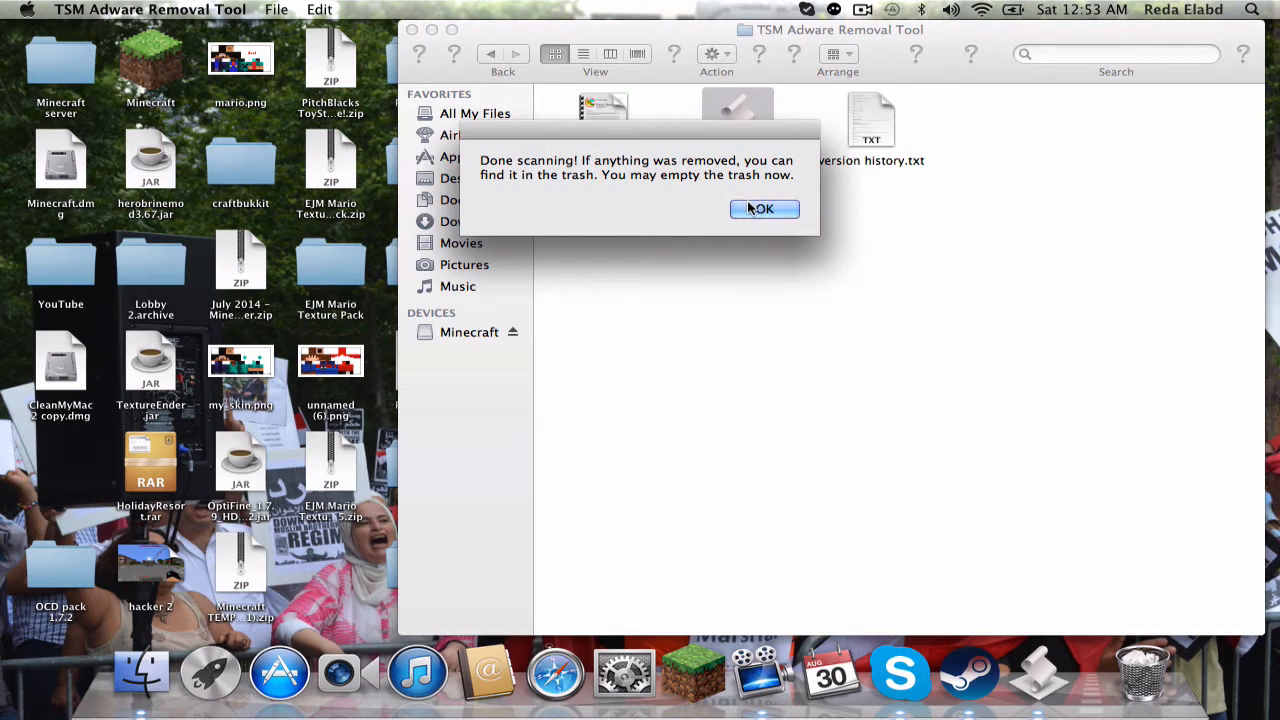
mouse_move(748, 212)
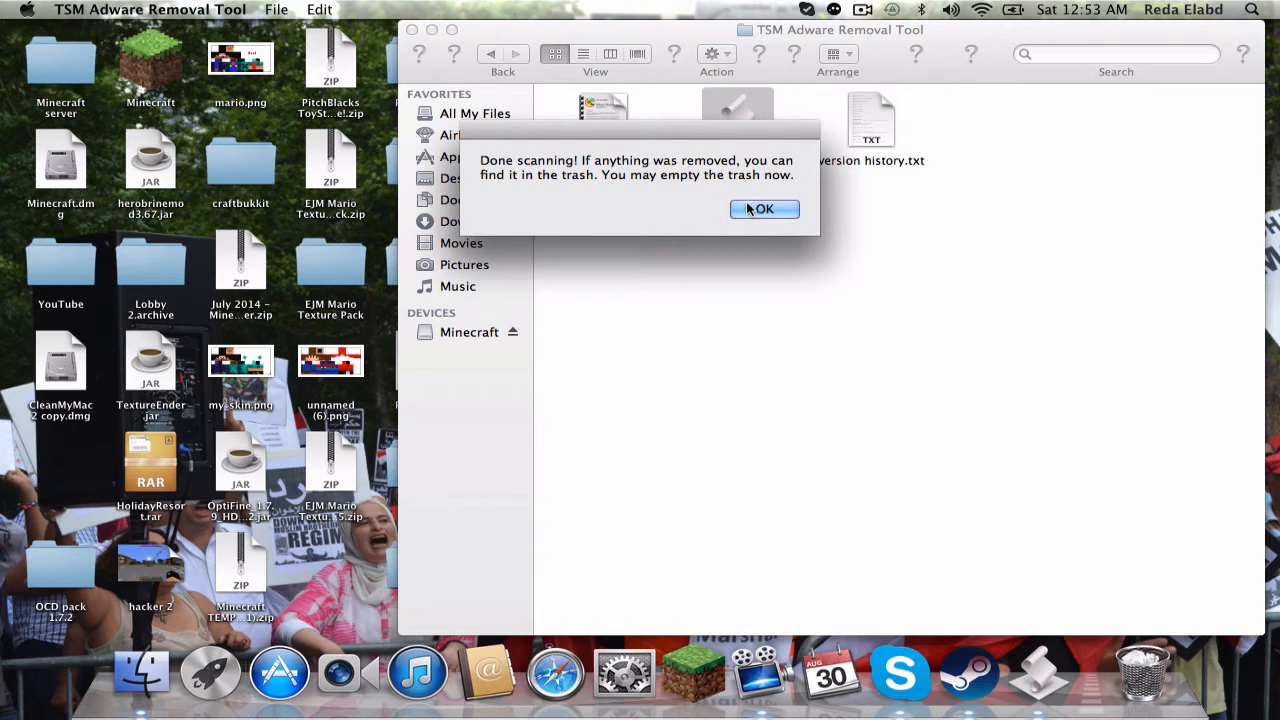
click(764, 210)
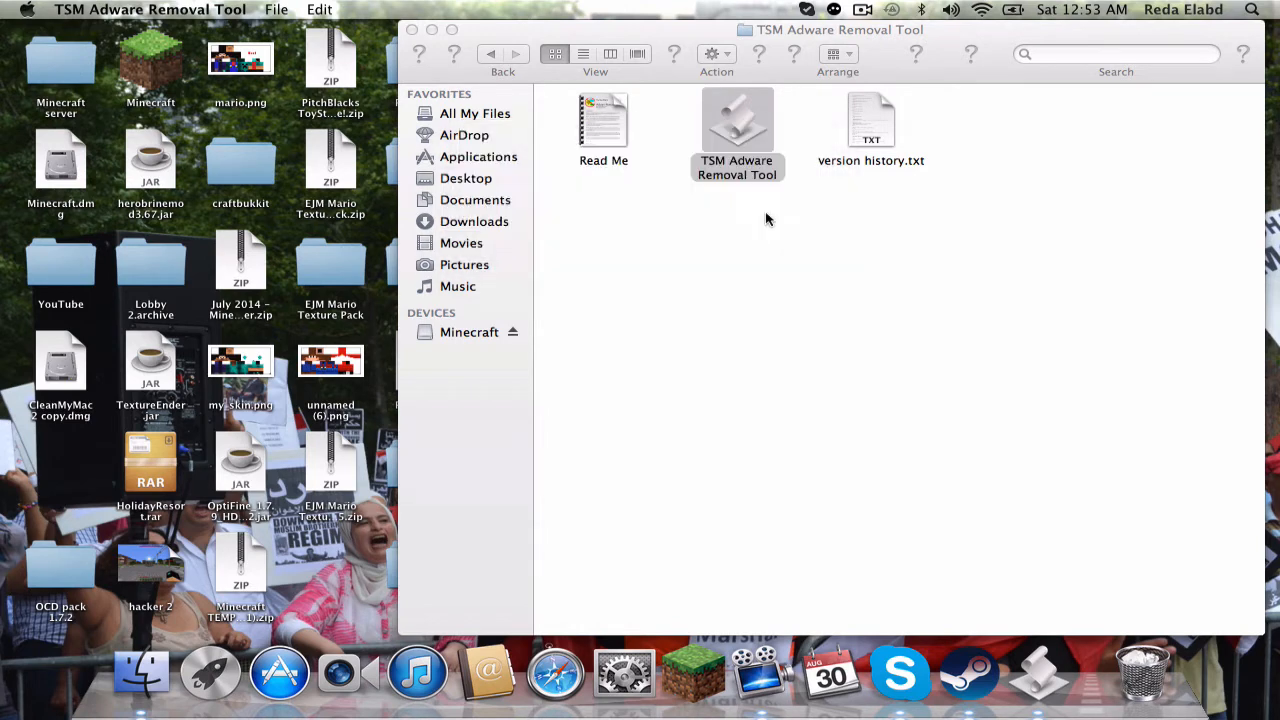
click(736, 120)
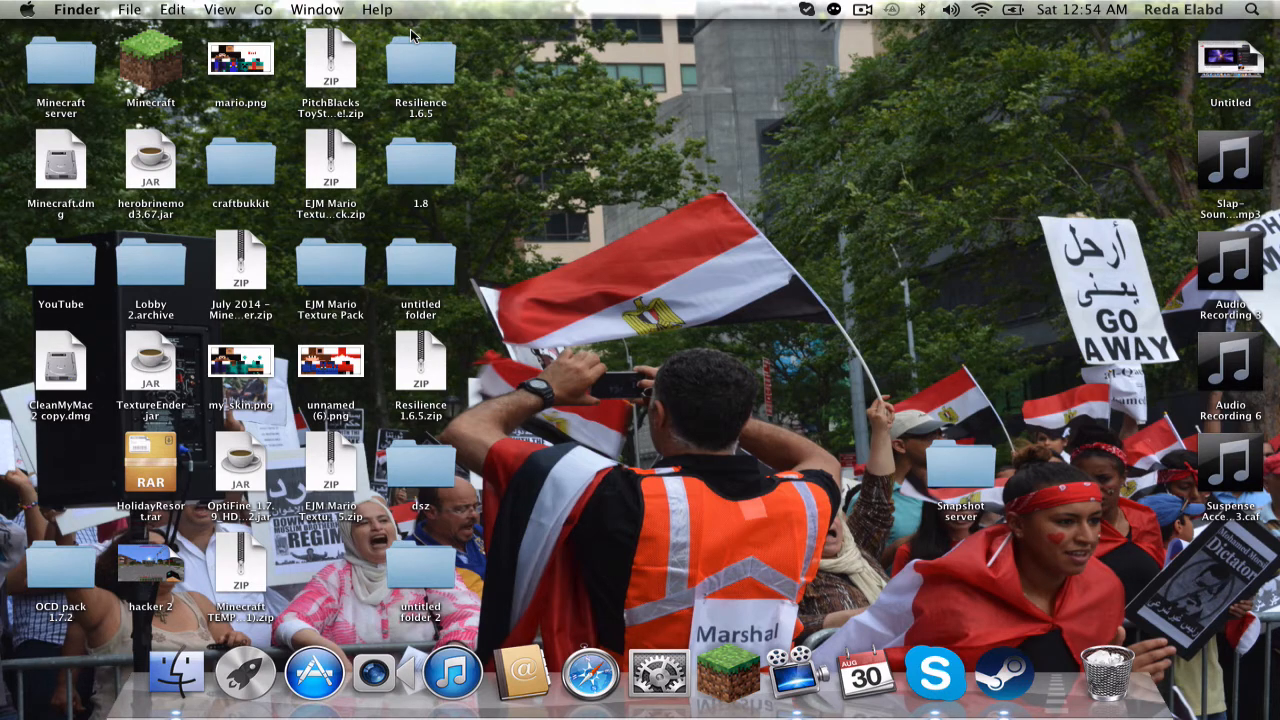
mouse_move(440, 20)
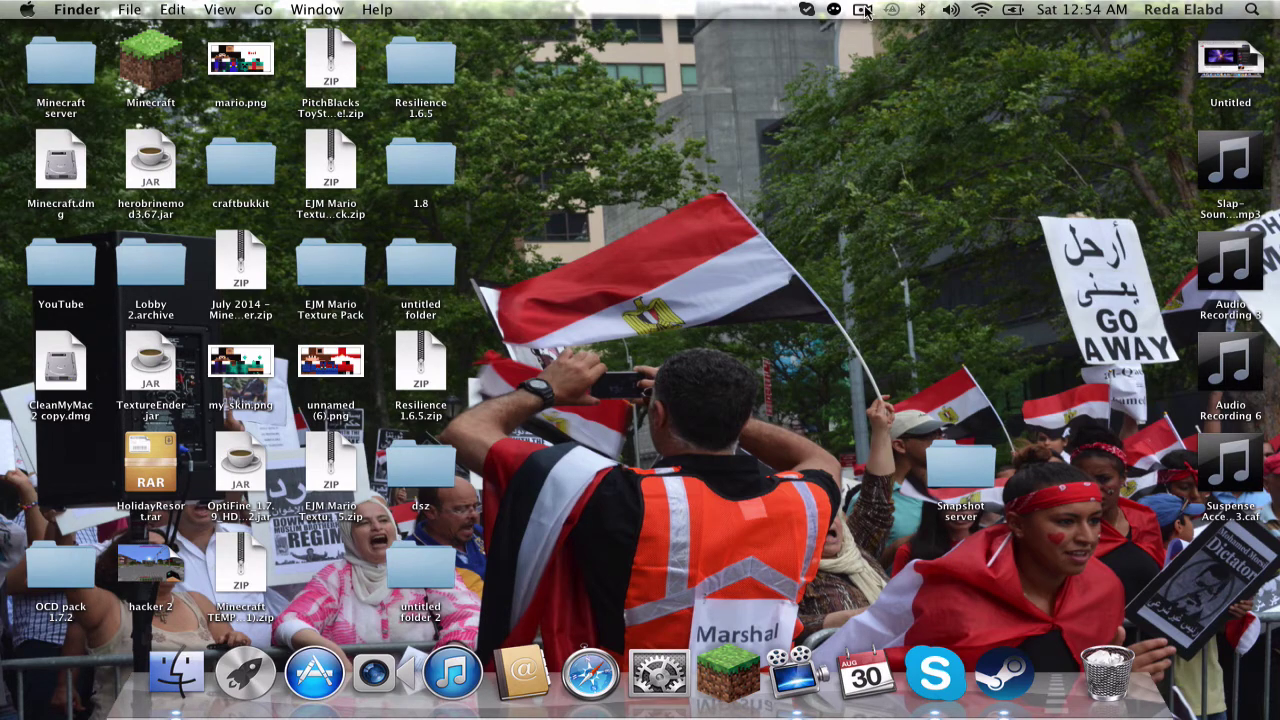
click(864, 12)
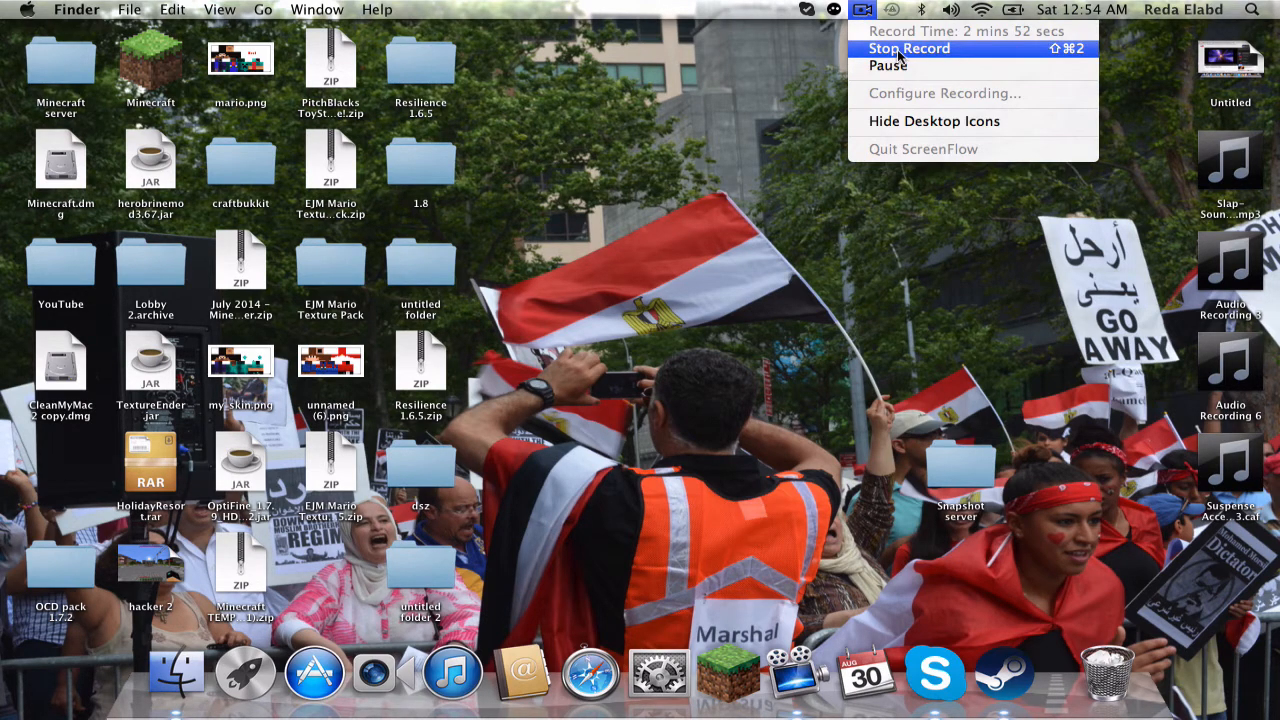